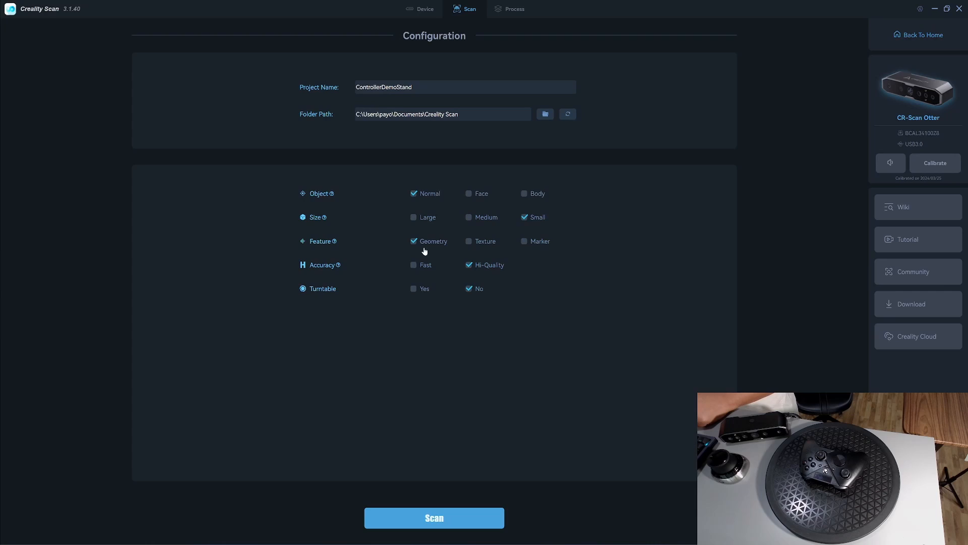
- Enable the turntable for the scan project and launch scanning
click(413, 288)
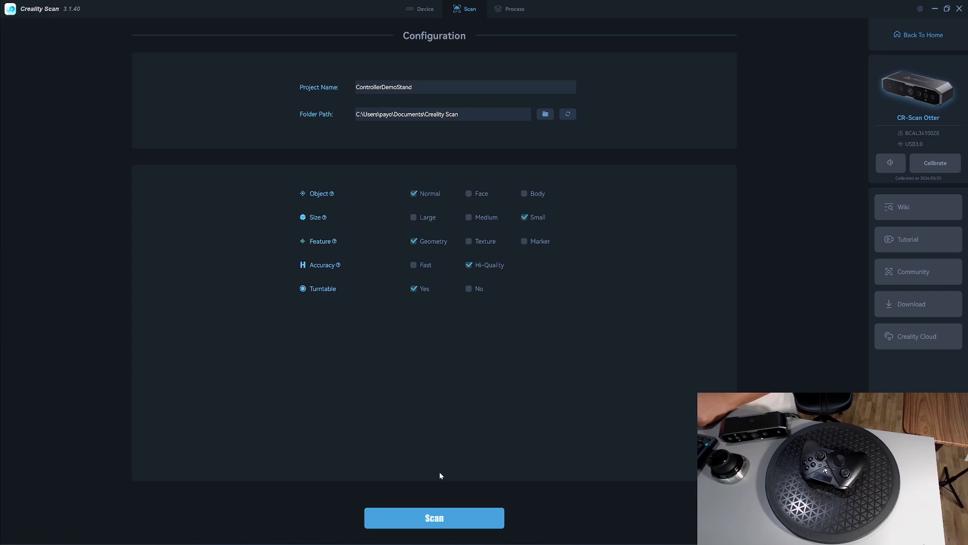
click(433, 517)
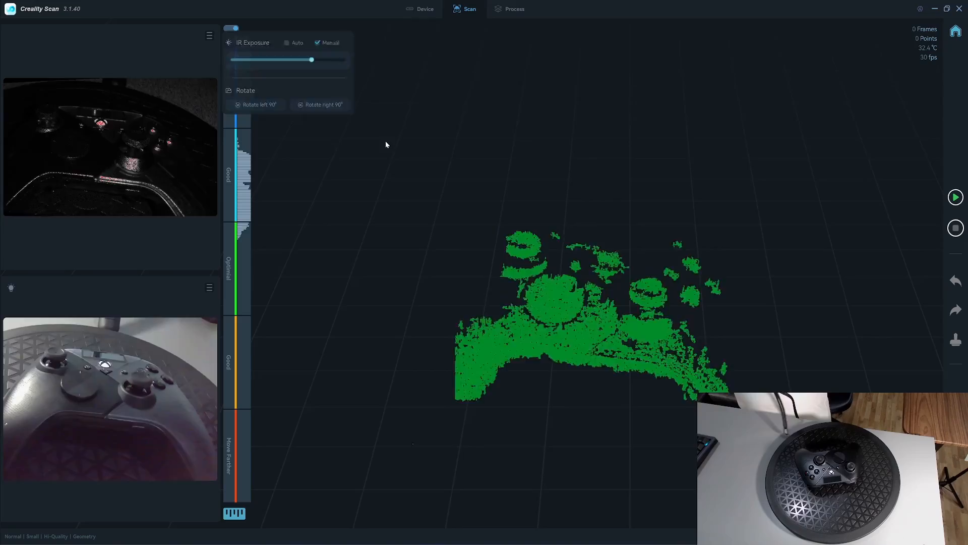
- Capture the controller rotating on the turntable, then finish and move to processing
click(955, 197)
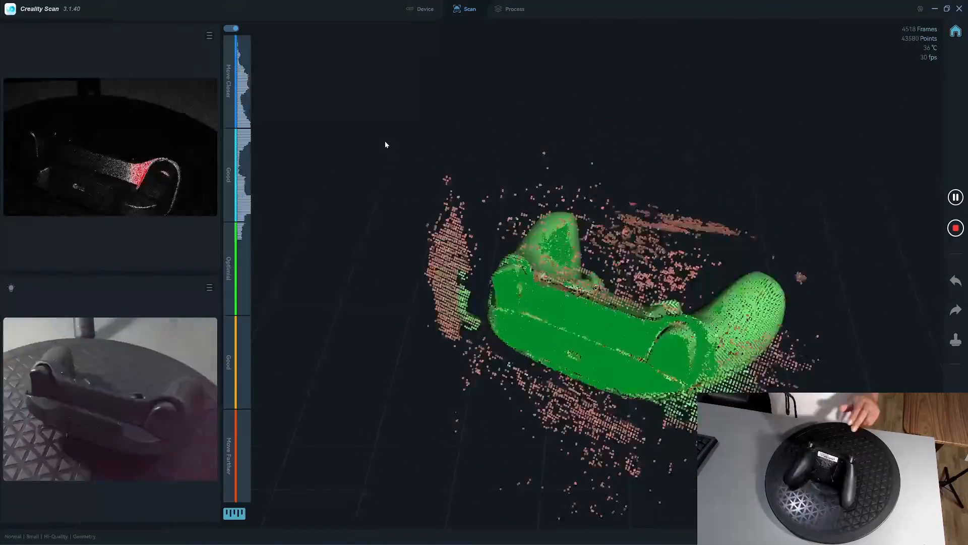
click(513, 9)
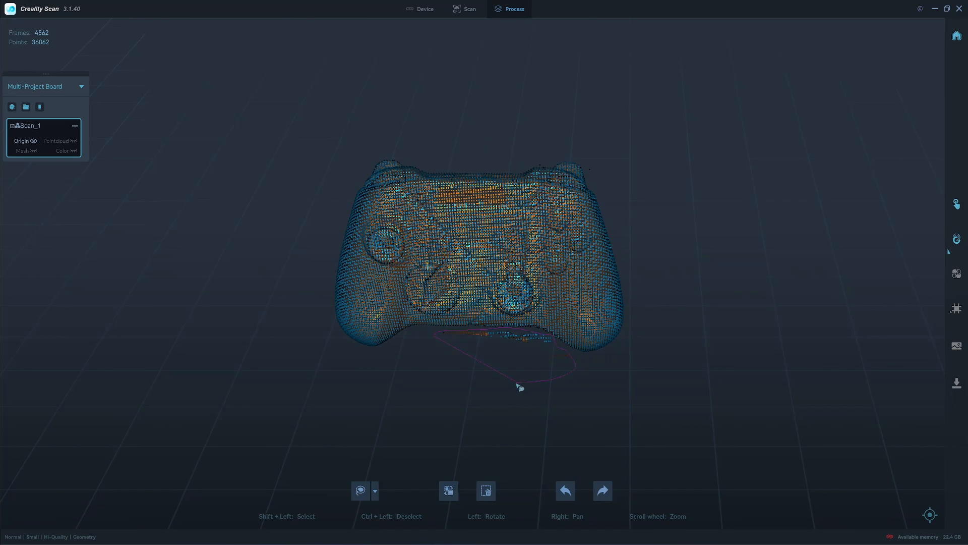
- Generate the point cloud from Scan_1 and bring up the meshing settings
click(956, 240)
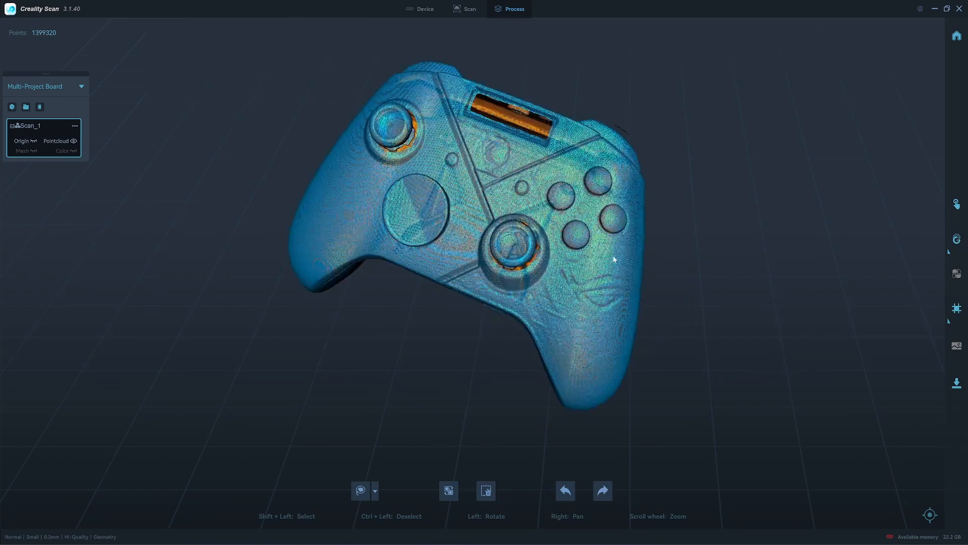
click(956, 308)
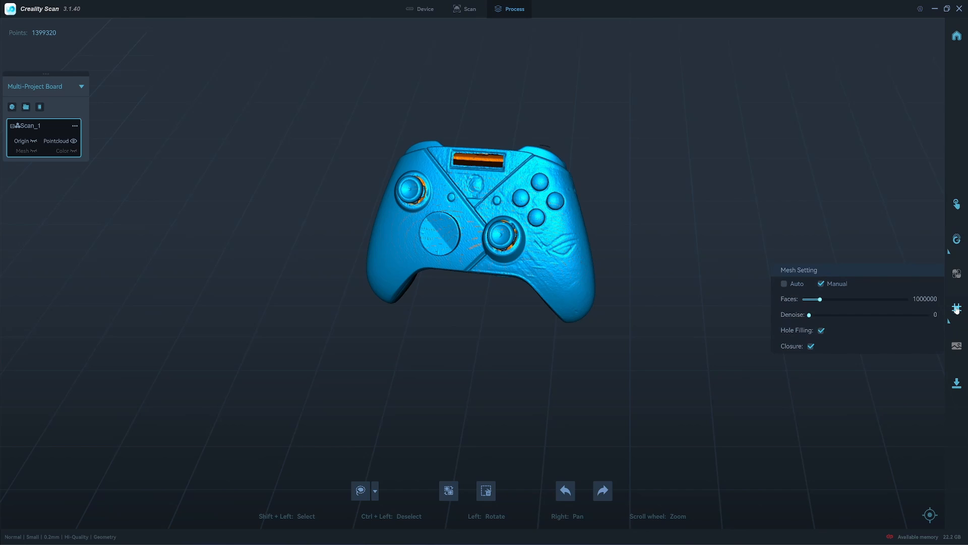
mouse_move(931, 309)
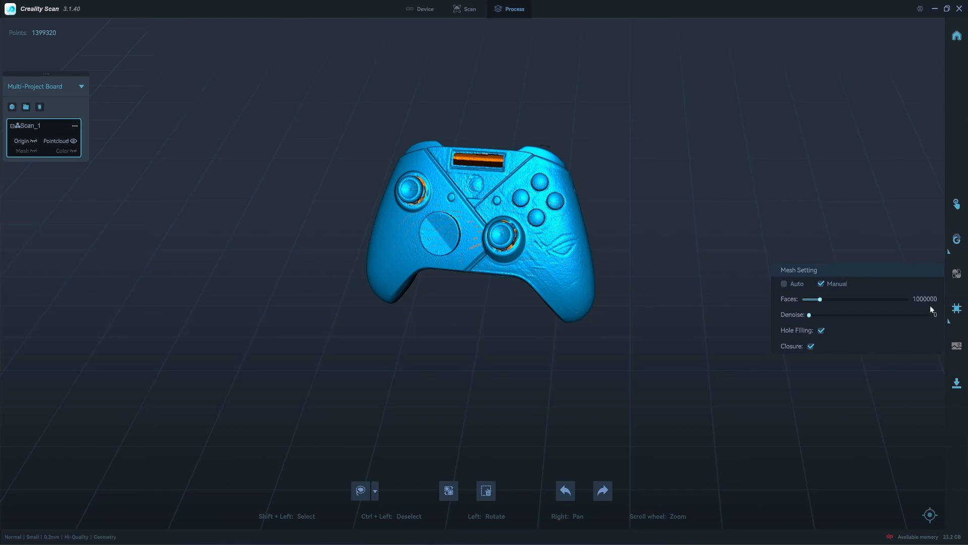
mouse_move(945, 310)
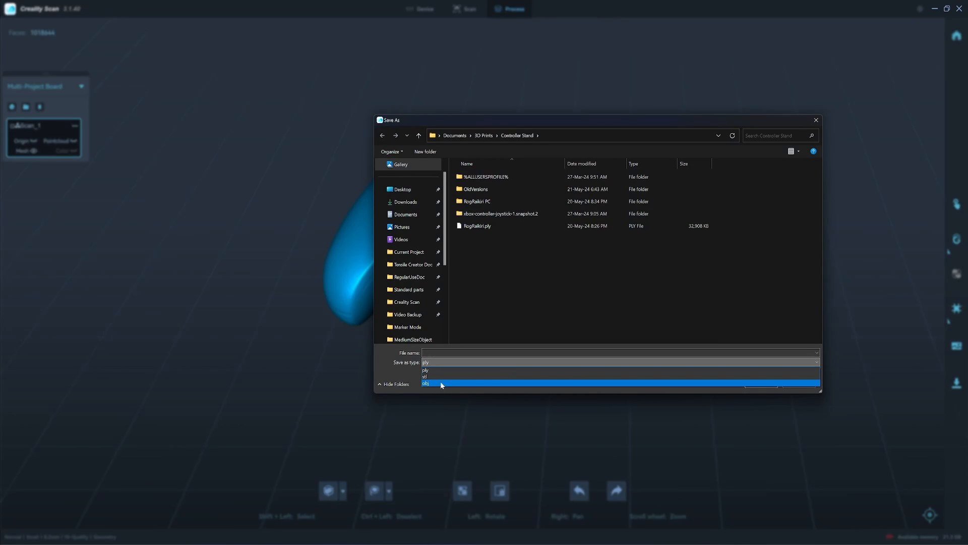
mouse_move(443, 387)
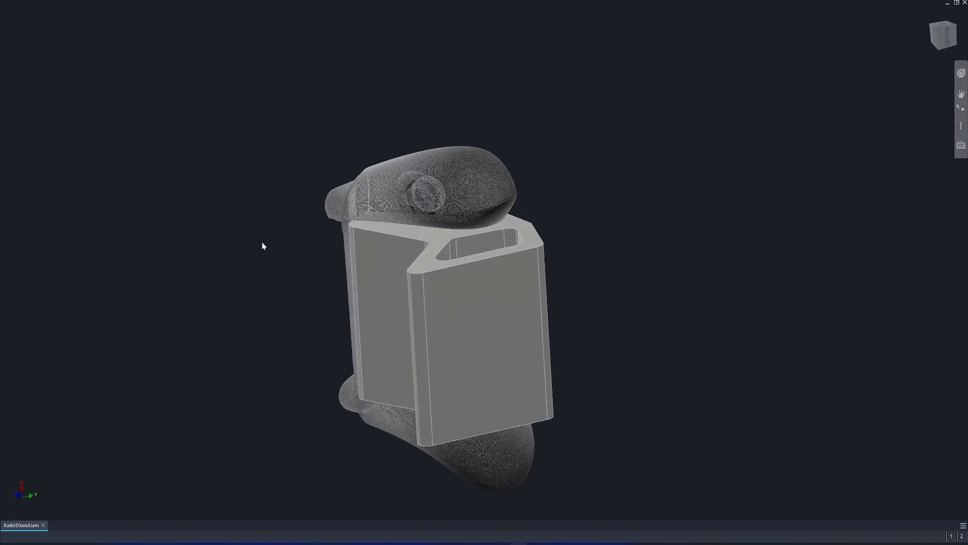
- Orbit around the stand to inspect the filleted slot and controller imprint
click(457, 305)
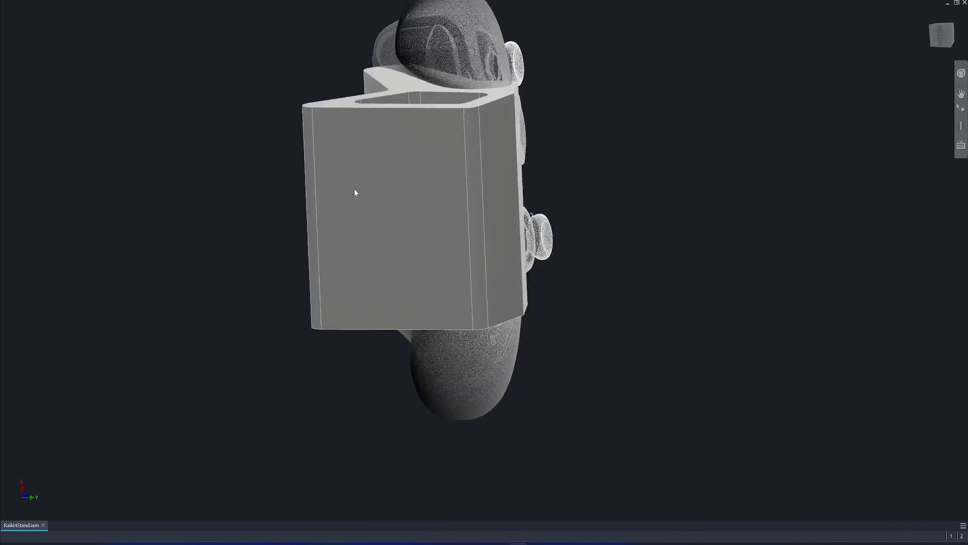
drag(355, 192, 293, 218)
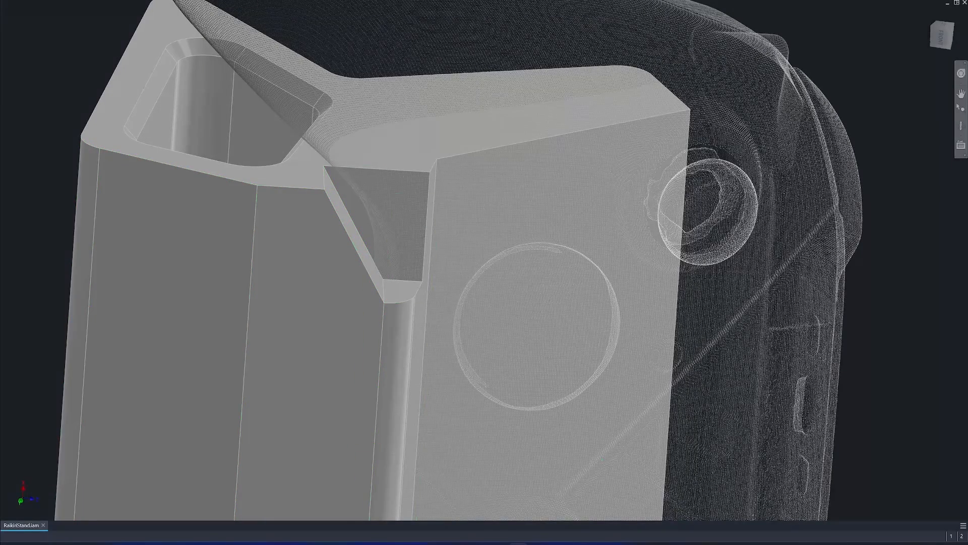
- Finish the stand body and begin exporting it from the CAD software
click(346, 229)
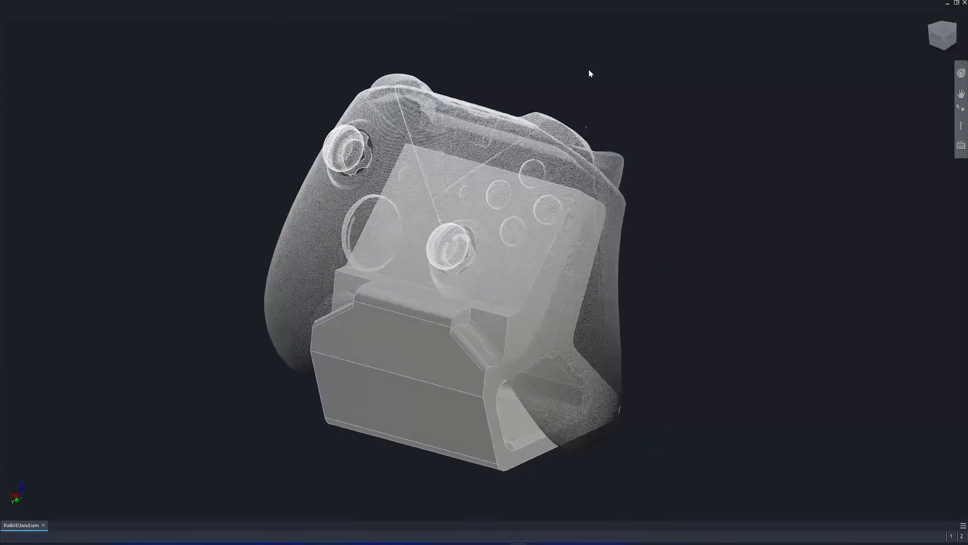
right_click(432, 346)
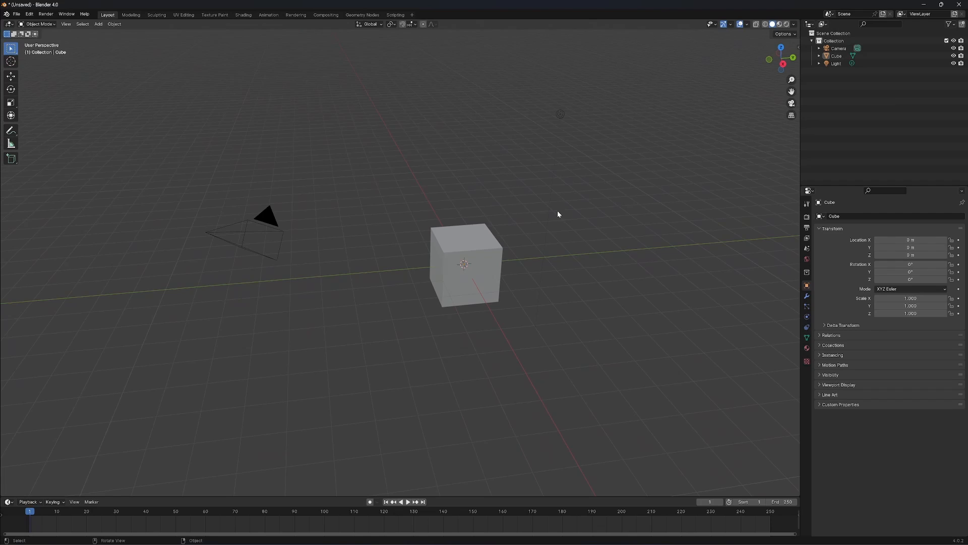
- Clear the default scene, set scene length units to Centimeters, and start a Wavefront OBJ import
click(836, 55)
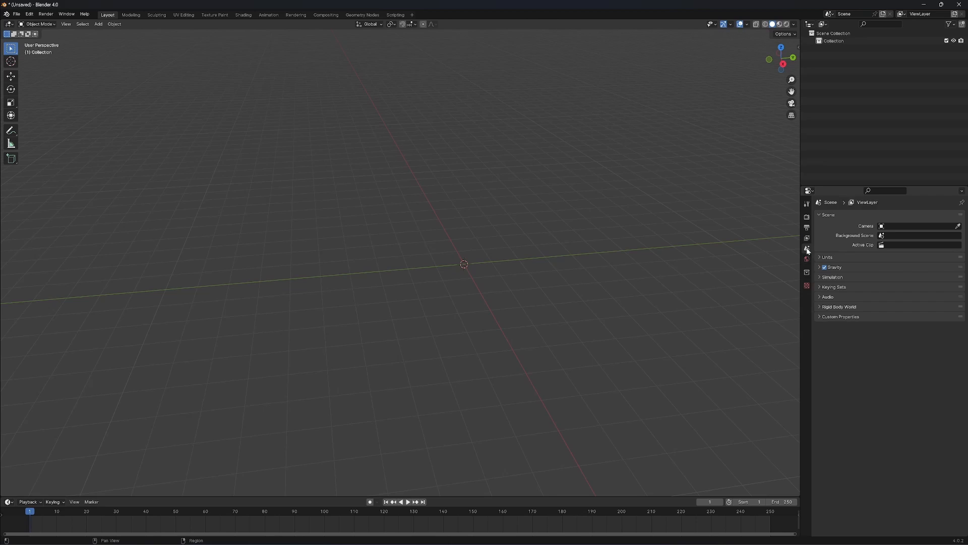
click(827, 257)
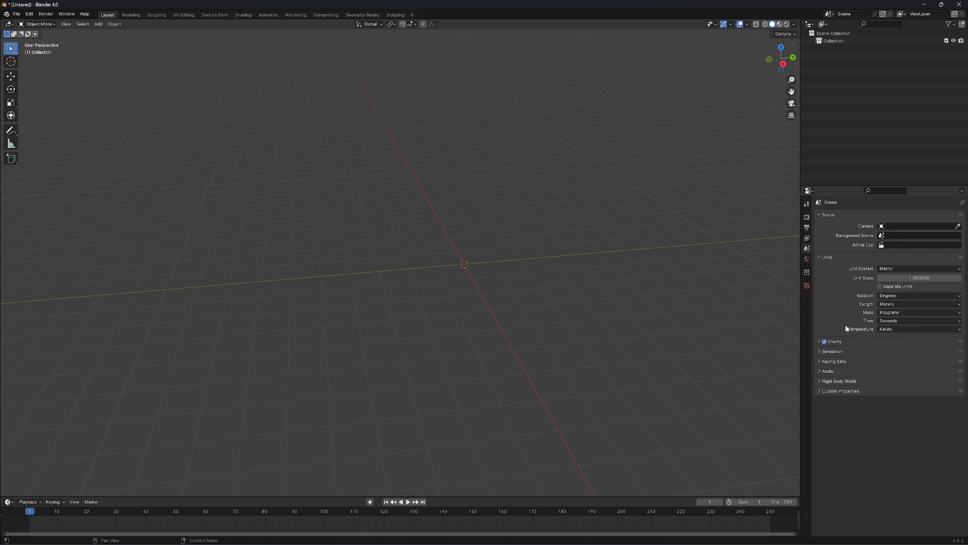
click(917, 304)
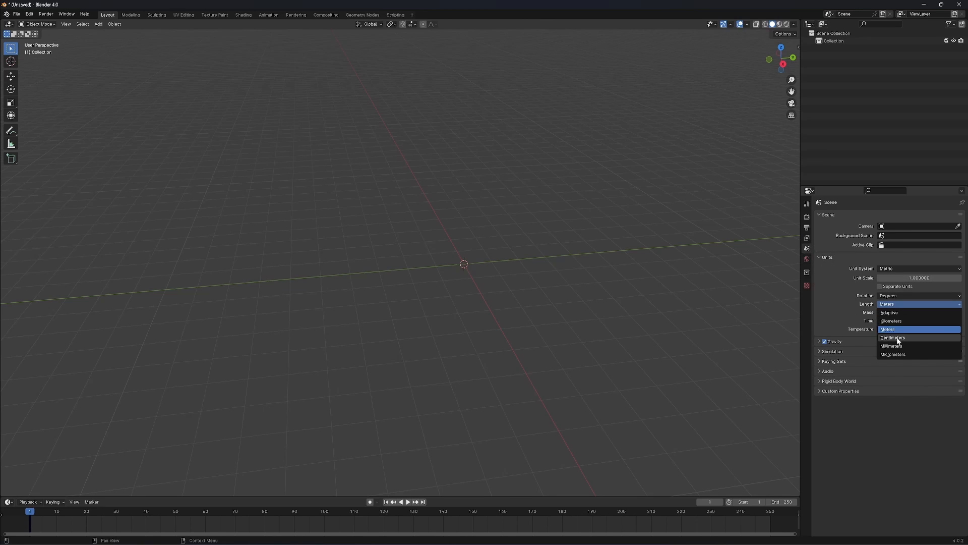
click(891, 337)
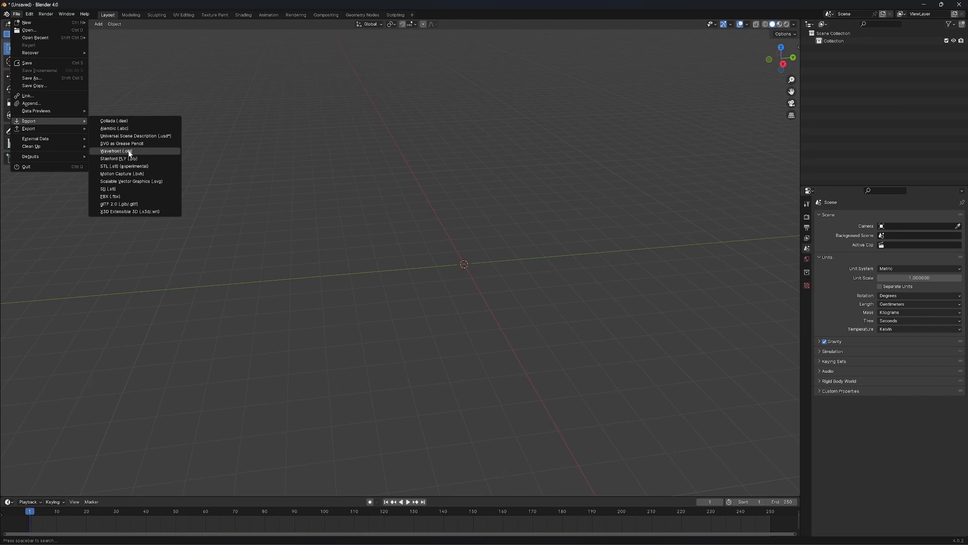
click(118, 150)
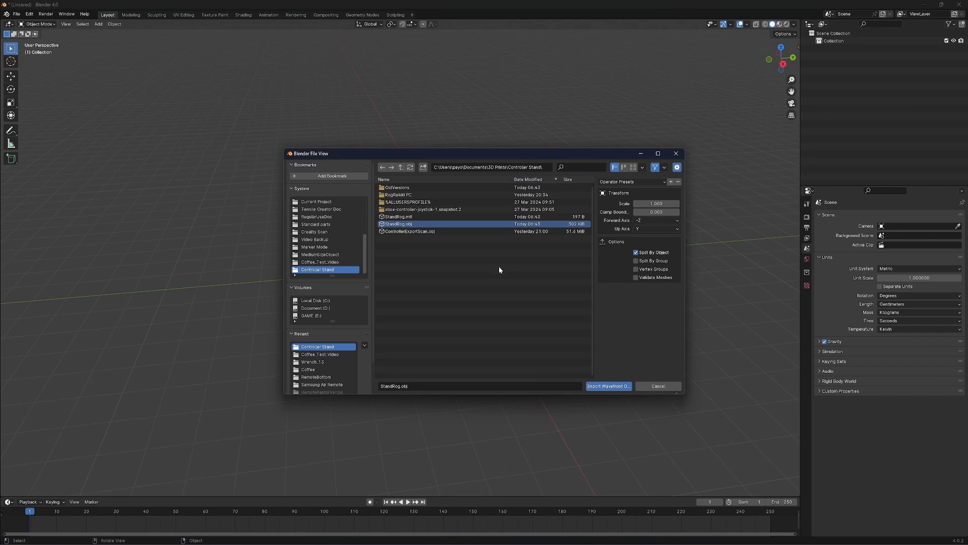
- Import StandRog.obj into the scene
click(607, 387)
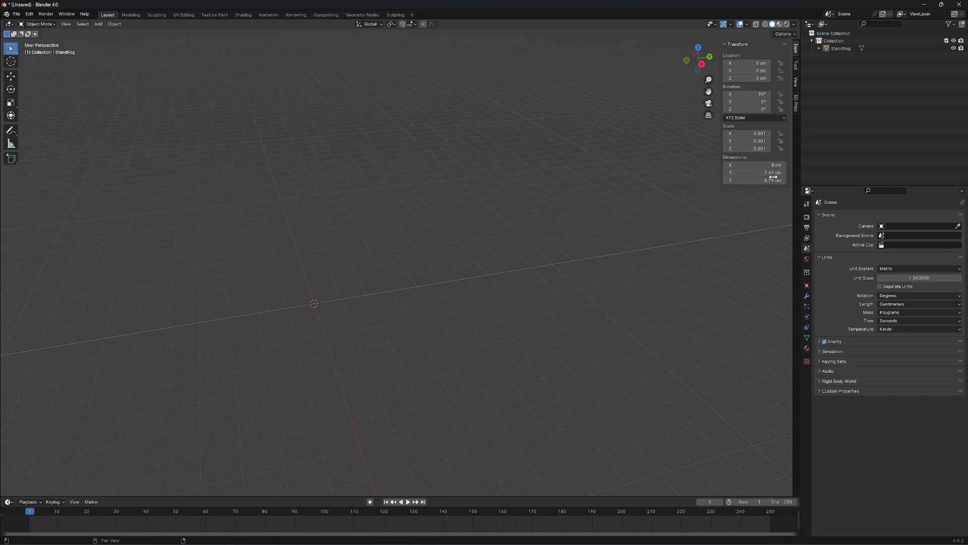
mouse_move(665, 294)
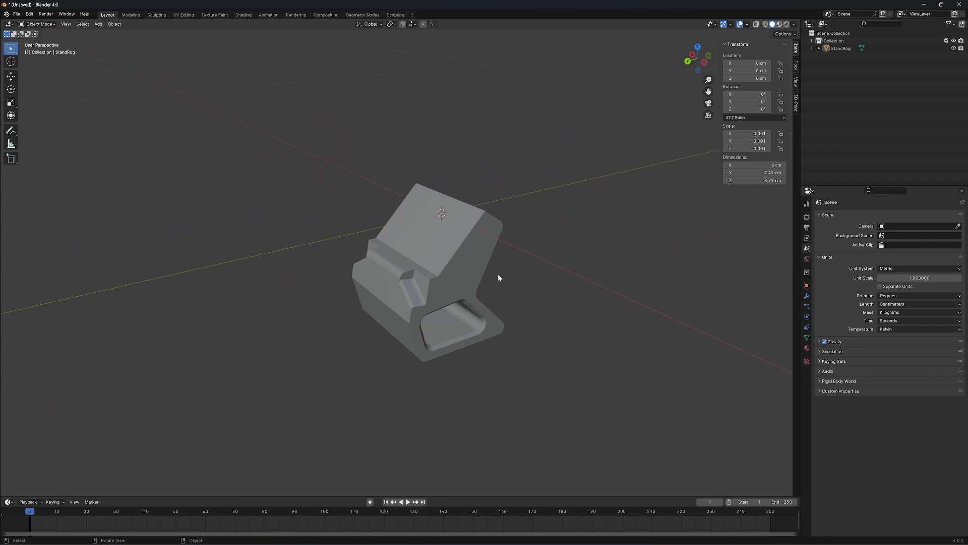
- Select the StandRog stand and display it as a wireframe
click(433, 279)
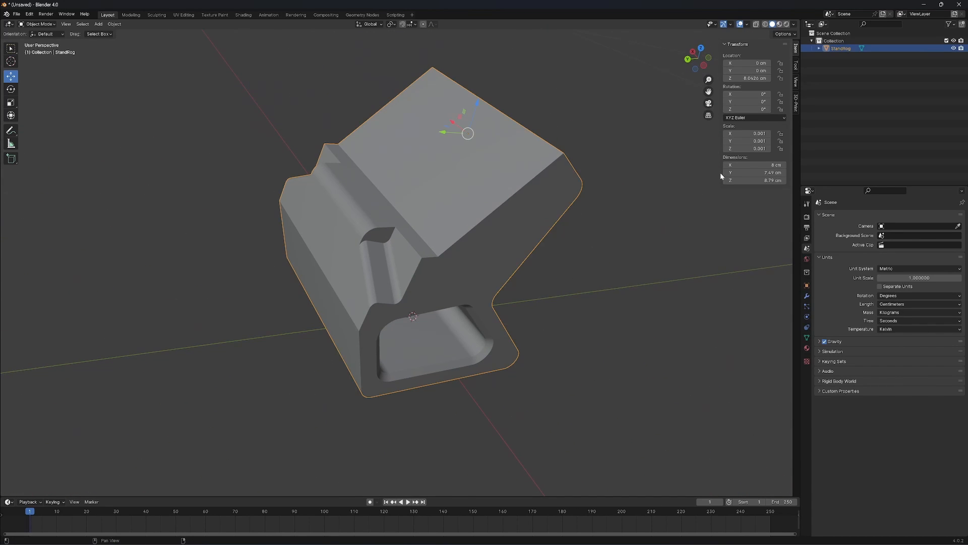
mouse_move(766, 24)
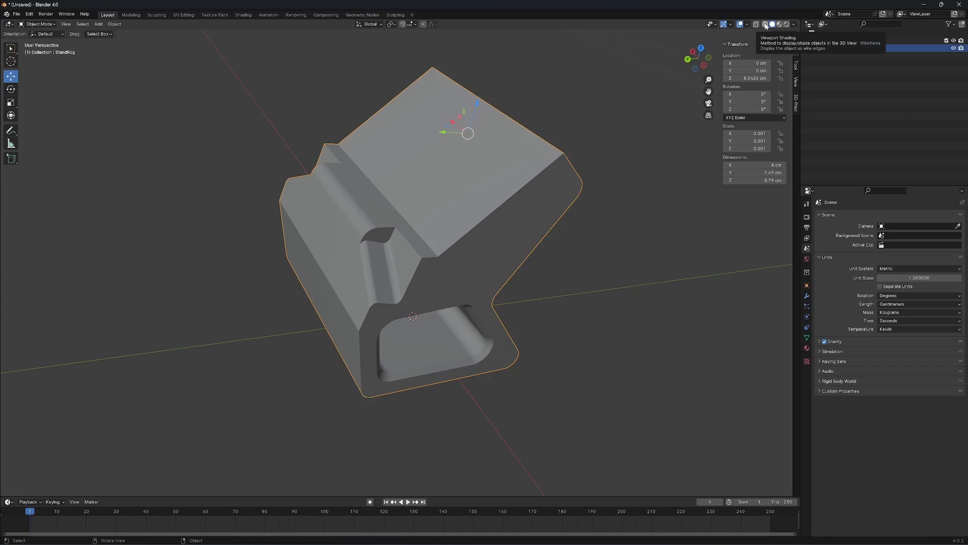
click(765, 25)
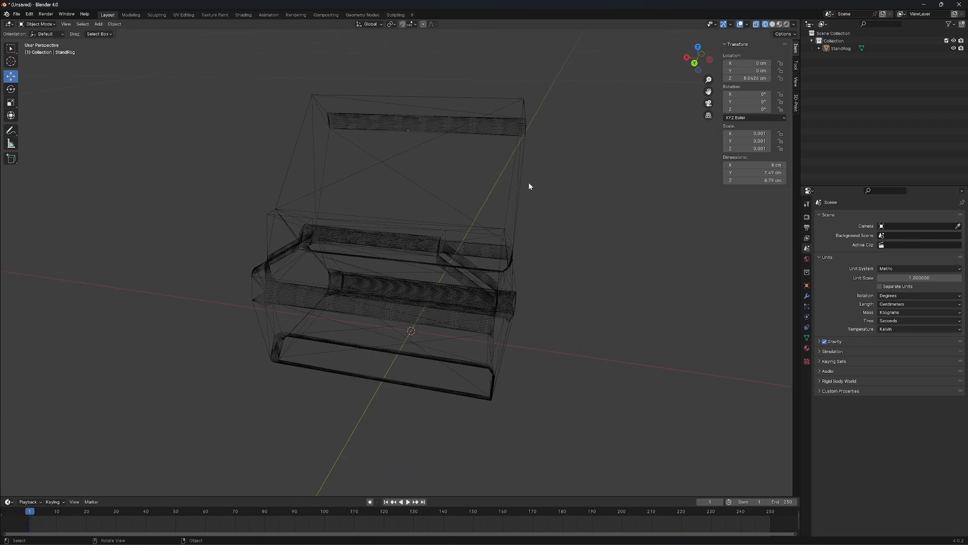
- Switch the StandRog stand back to solid shading
click(763, 24)
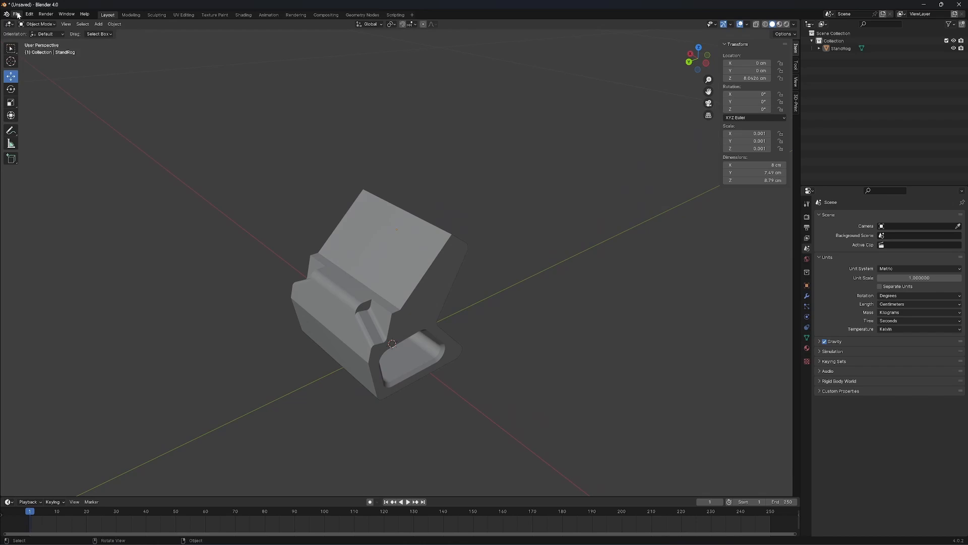
- Import ControllerExportScan.obj beside the stand, then hide the stand to view the controller alone
click(17, 14)
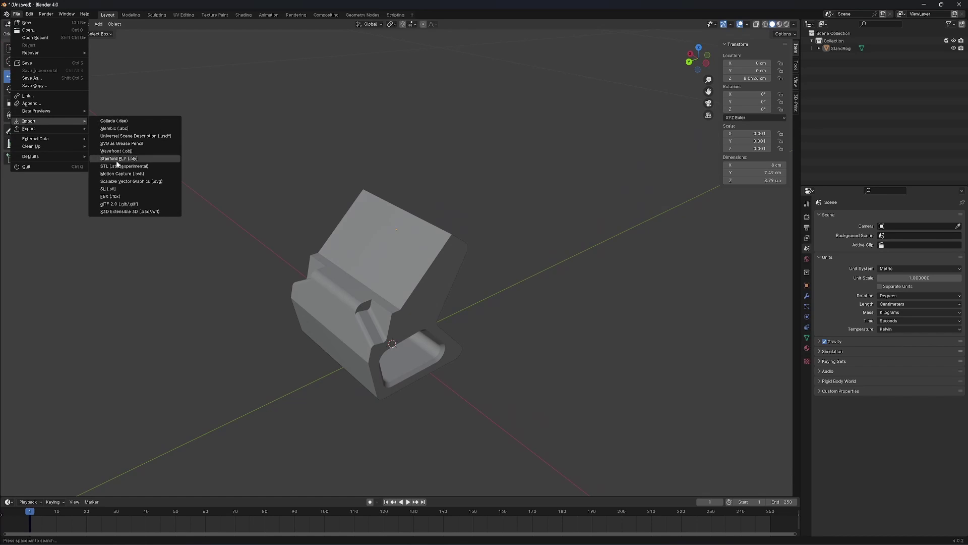
click(115, 150)
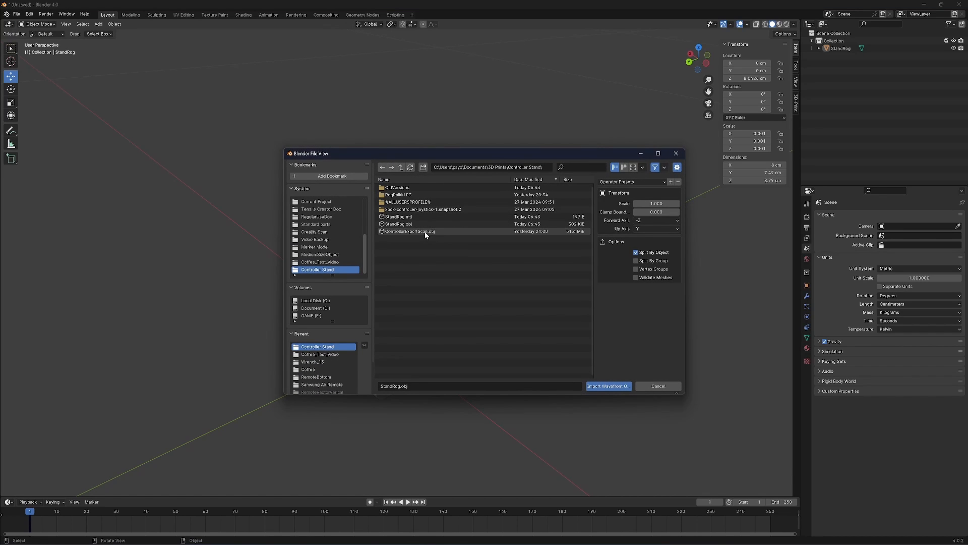
click(410, 231)
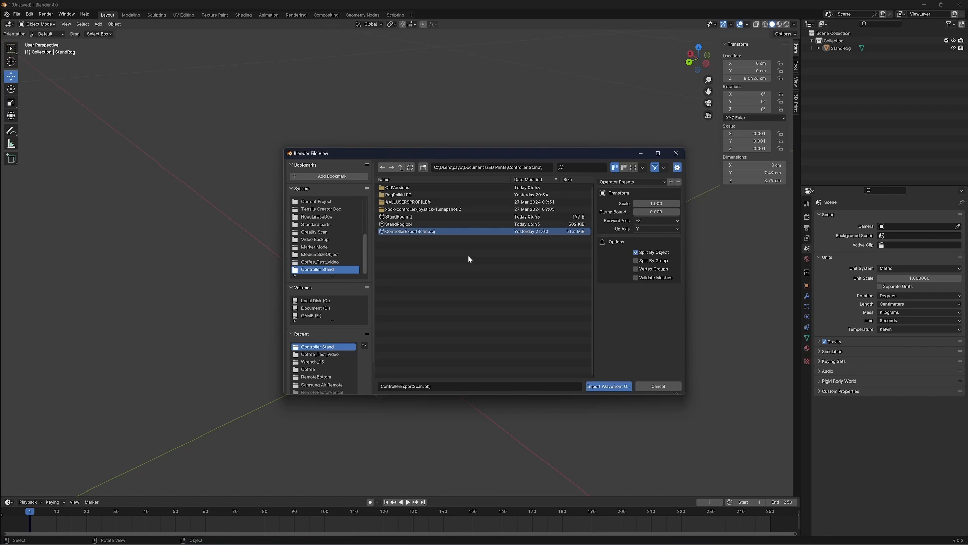
click(607, 386)
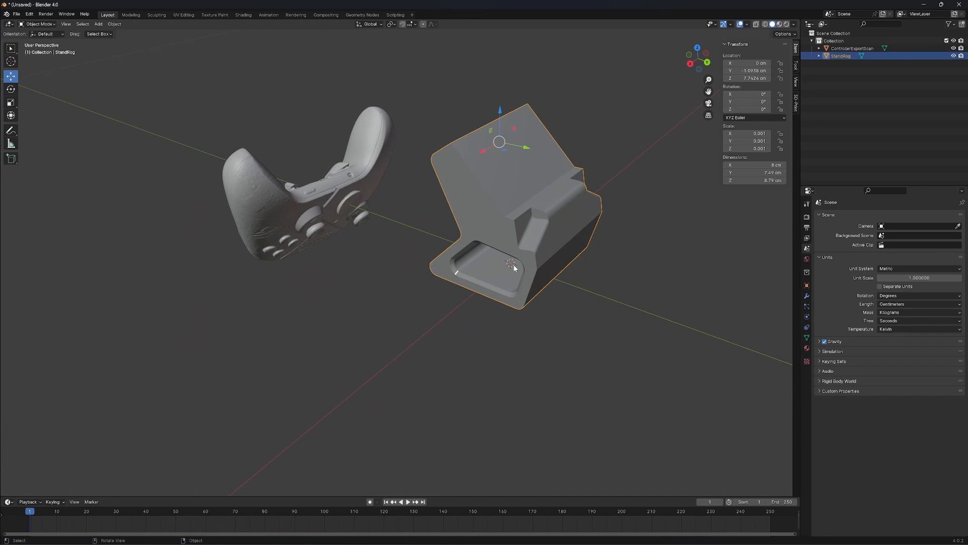
click(621, 270)
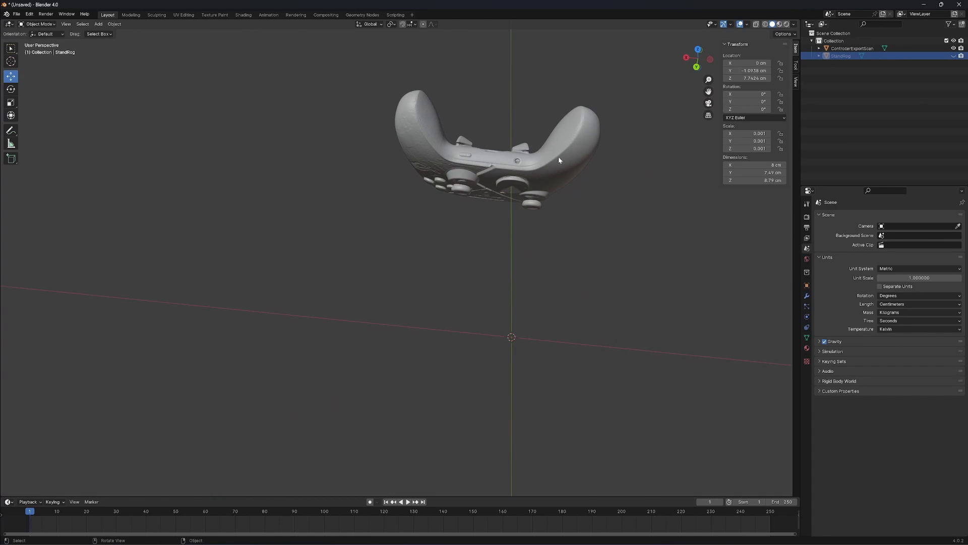
- Hide StandRog in the Outliner and select the ControllerExportScan model alone
click(851, 49)
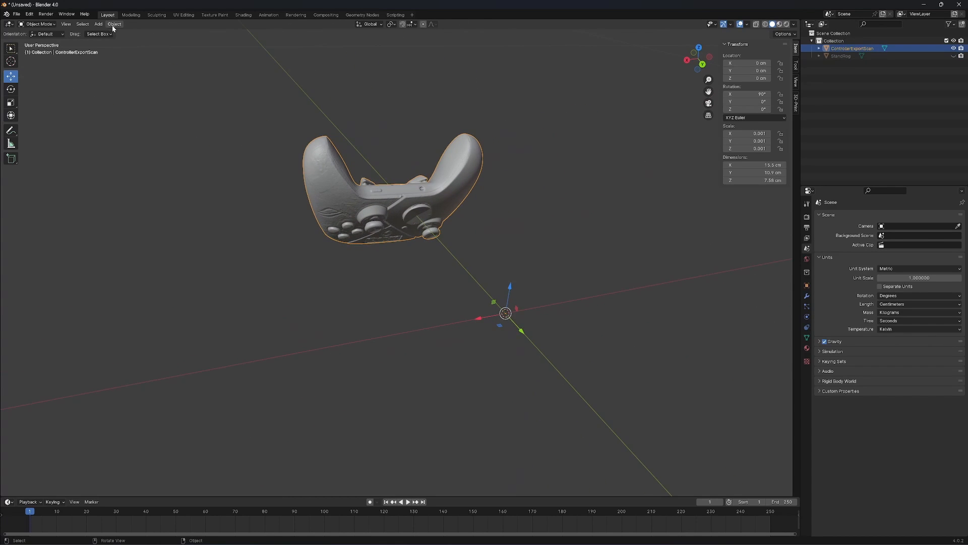
click(114, 23)
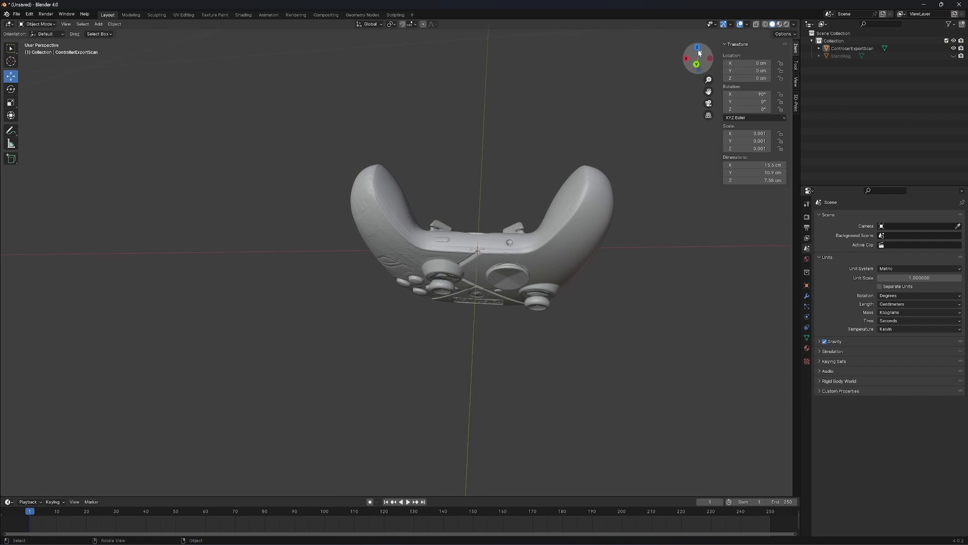
- Rotate the controller upright and move it down to rest in the stand's cradle
click(698, 45)
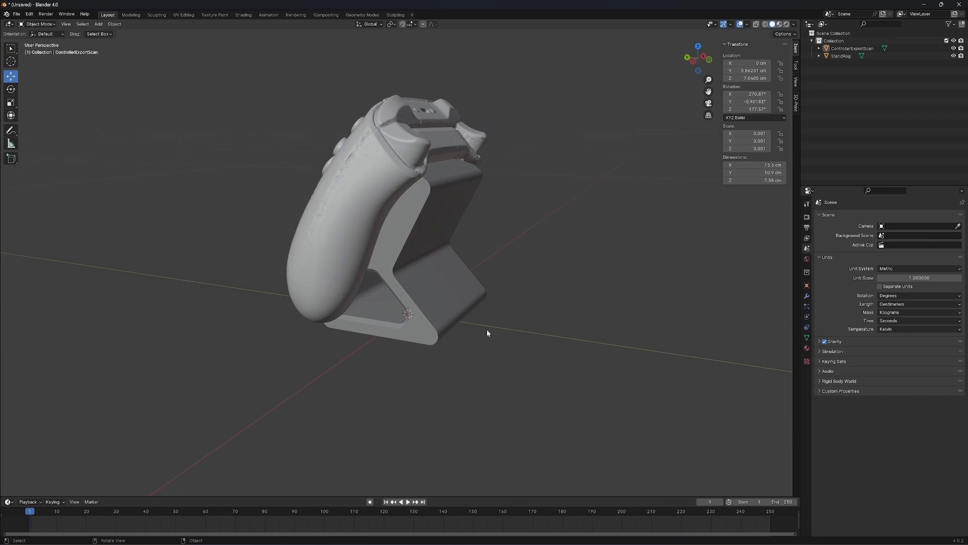
mouse_move(367, 158)
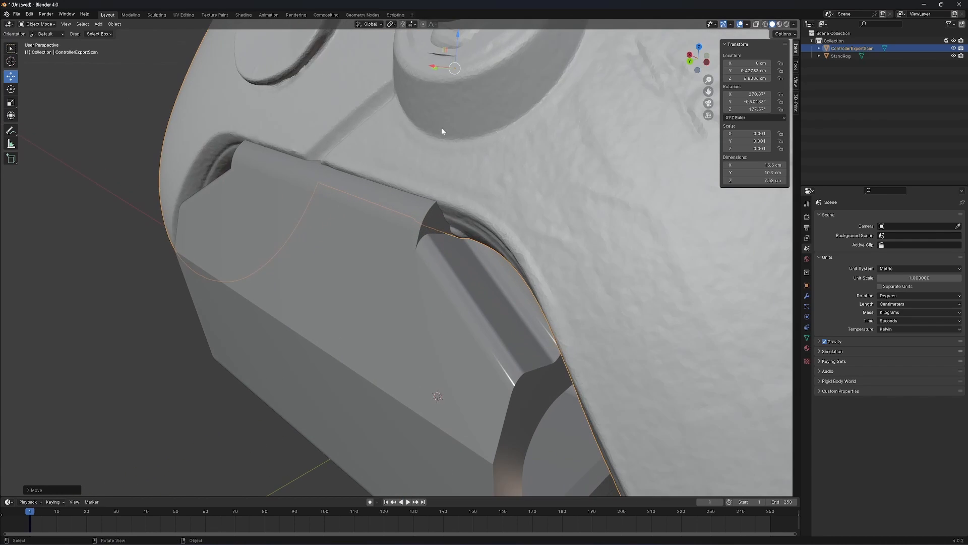
key(g)
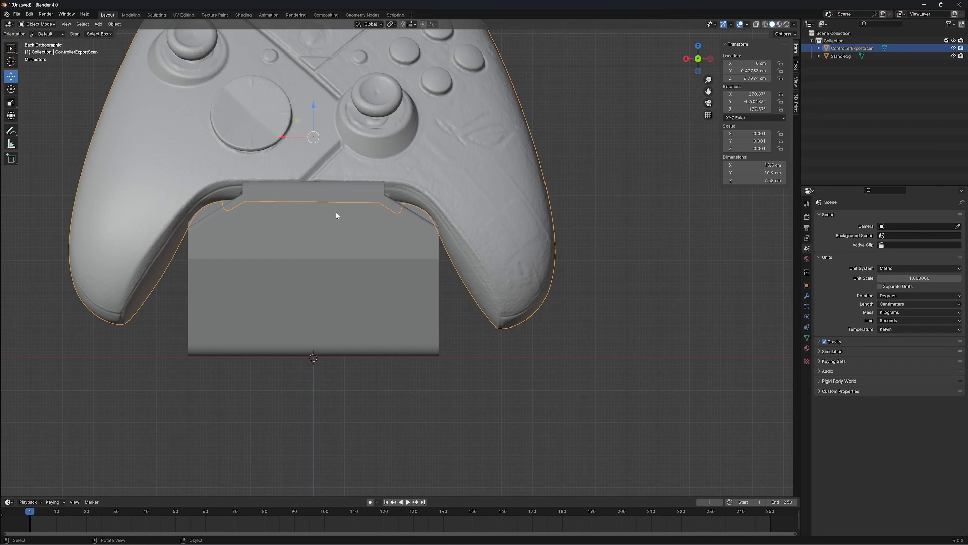
key(g)
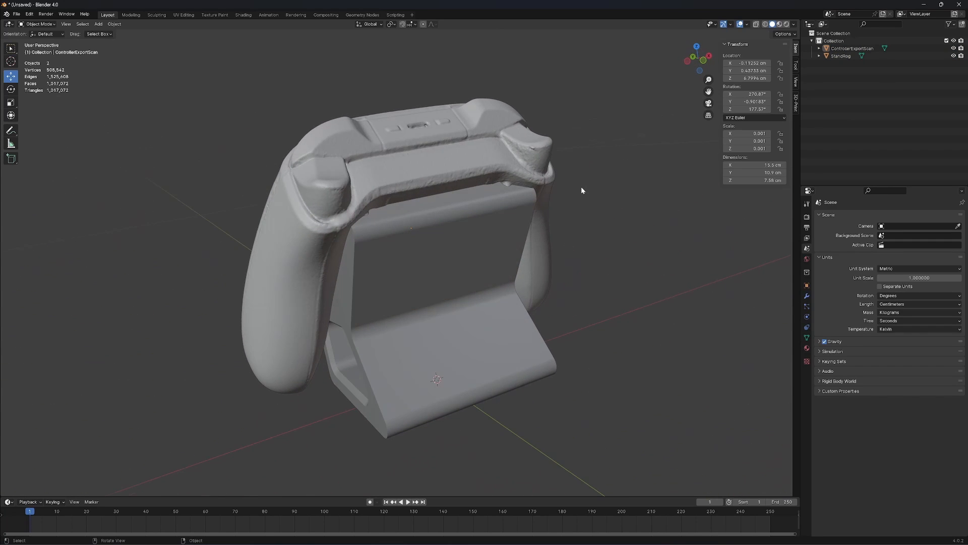
mouse_move(607, 188)
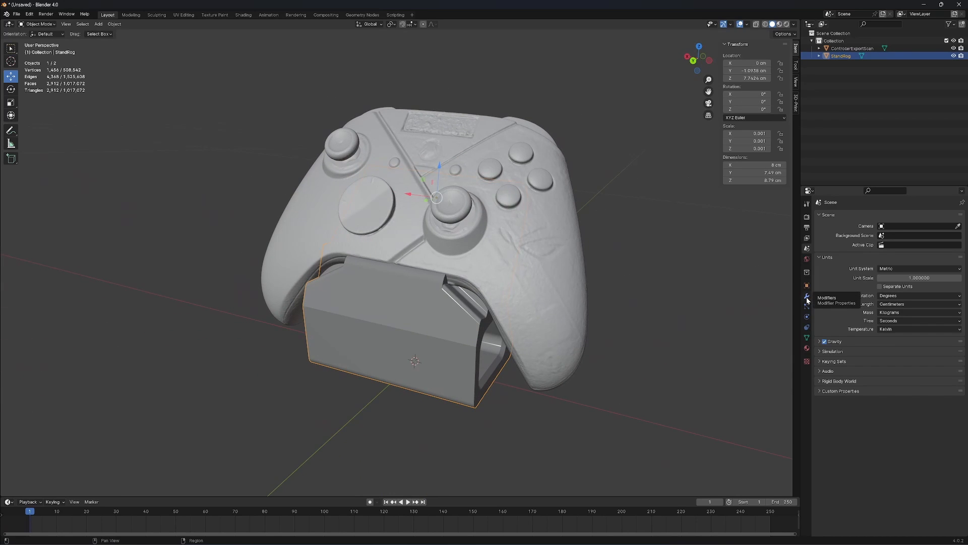
- Add a Boolean Difference modifier to StandRog and start picking ControllerExportScan as the cutter
click(892, 216)
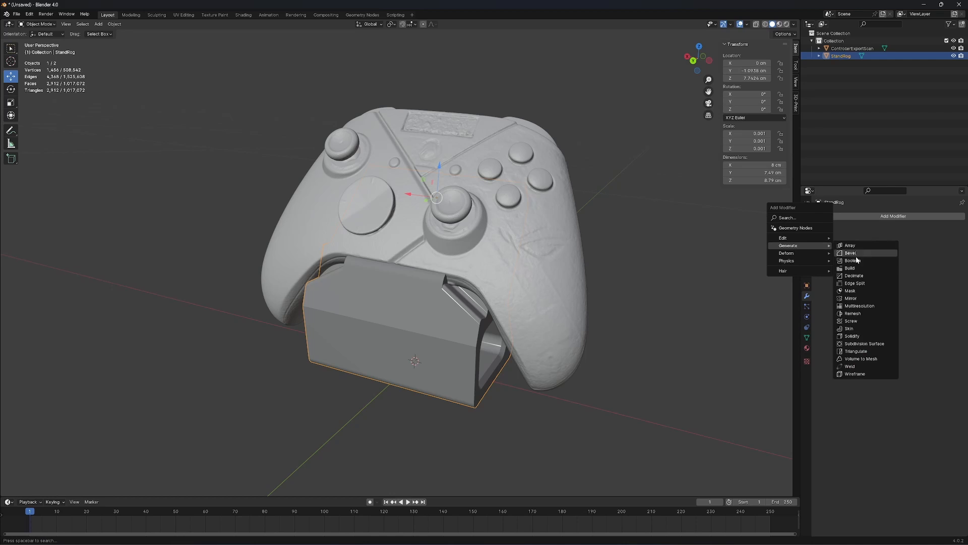
click(851, 260)
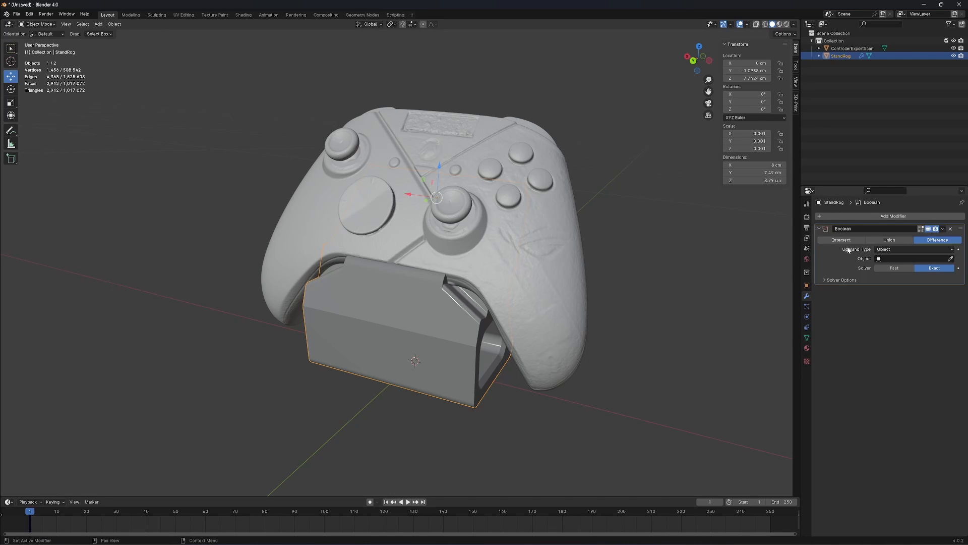
mouse_move(934, 246)
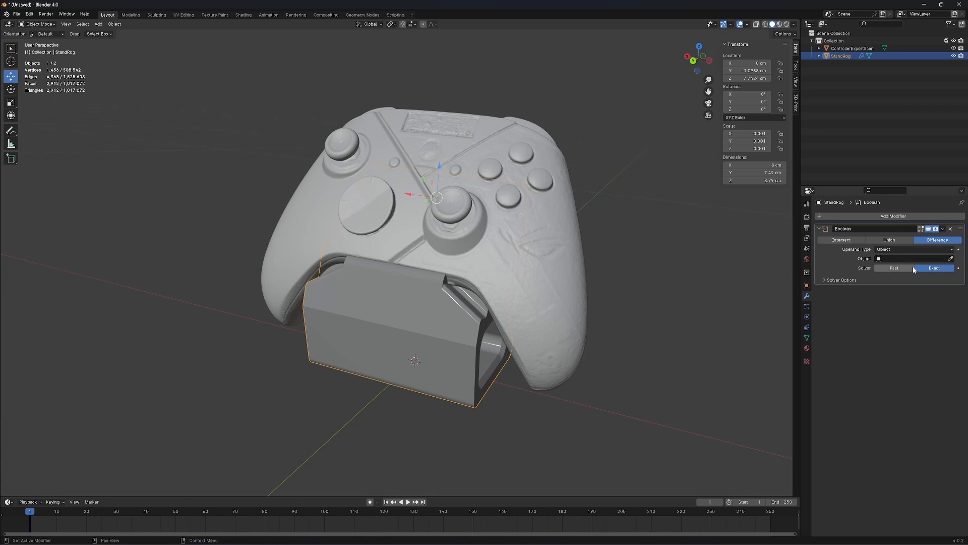
click(950, 258)
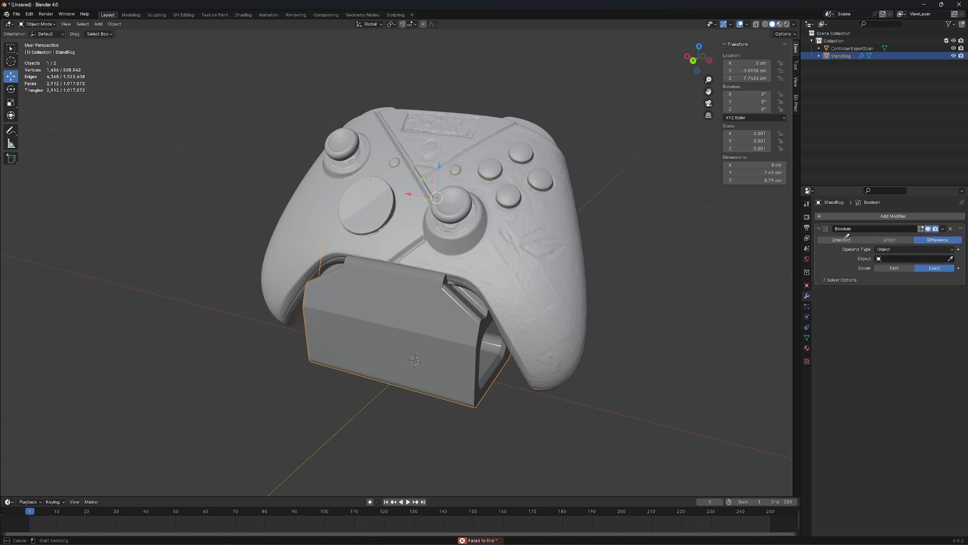
mouse_move(561, 153)
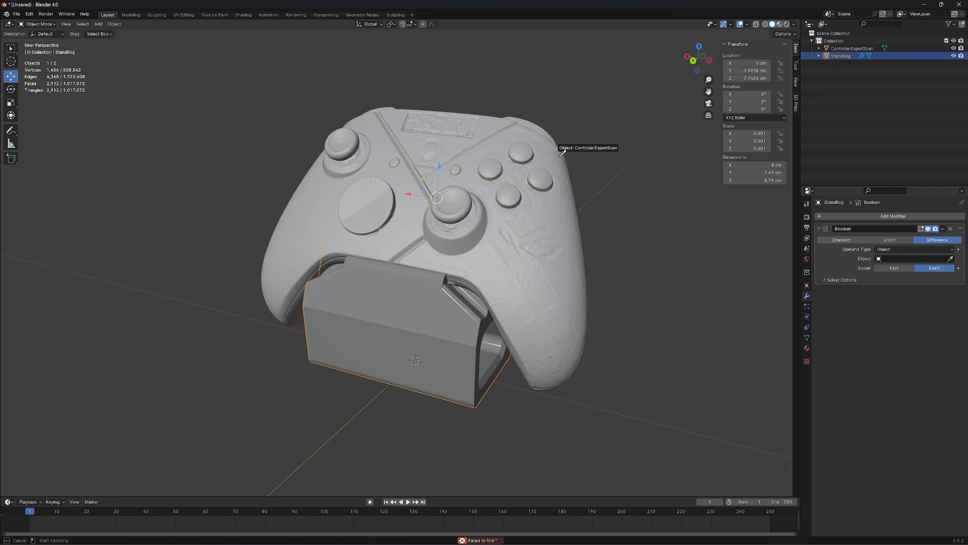
mouse_move(627, 180)
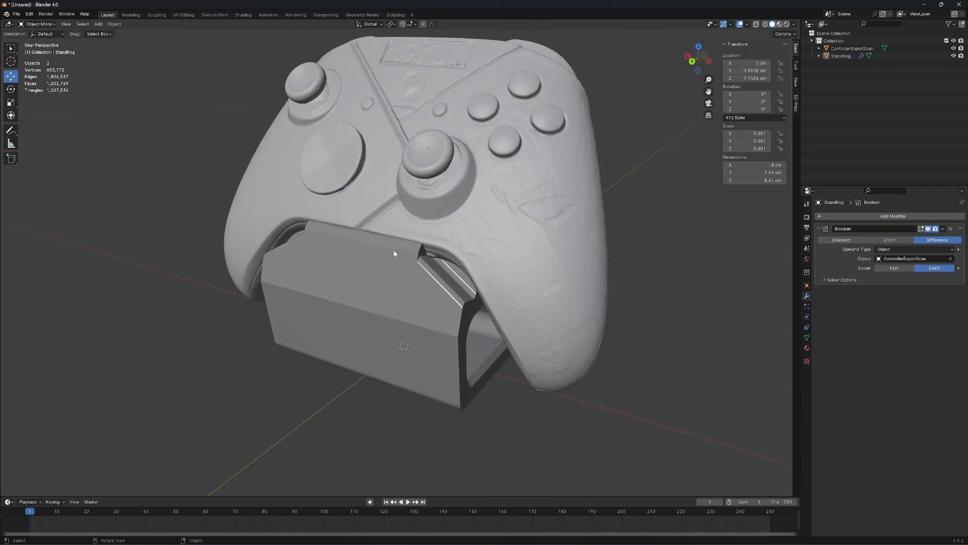
- Apply the Boolean modifier permanently, carving the controller imprint into the stand
click(943, 229)
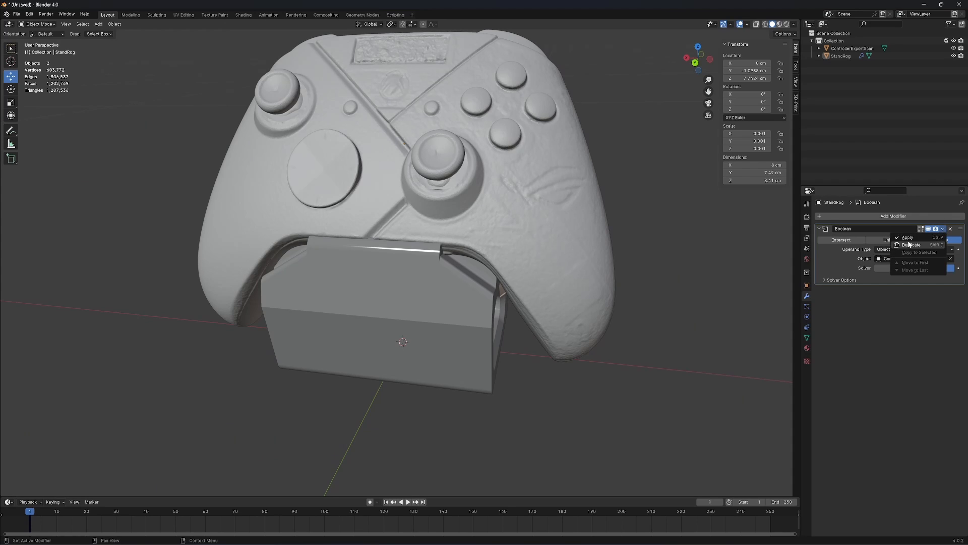
mouse_move(706, 270)
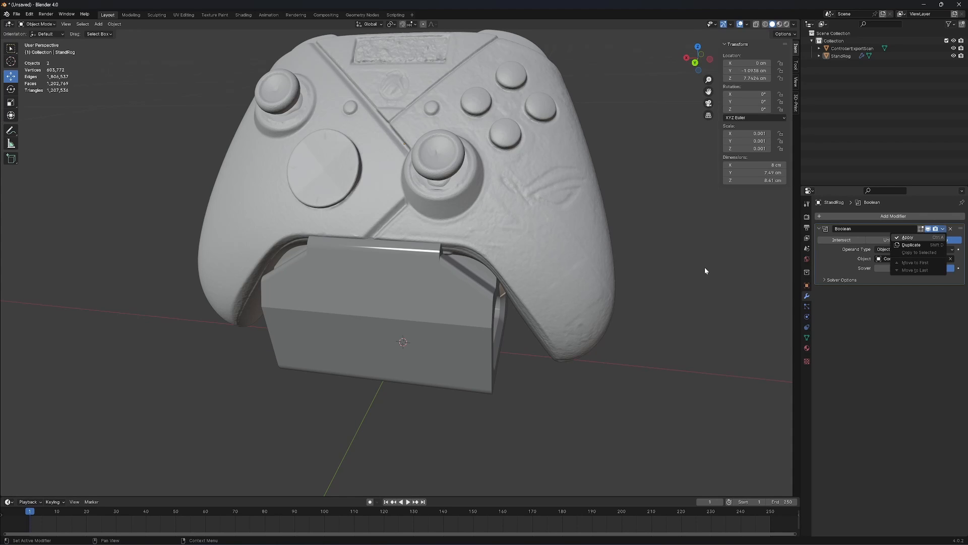
click(906, 237)
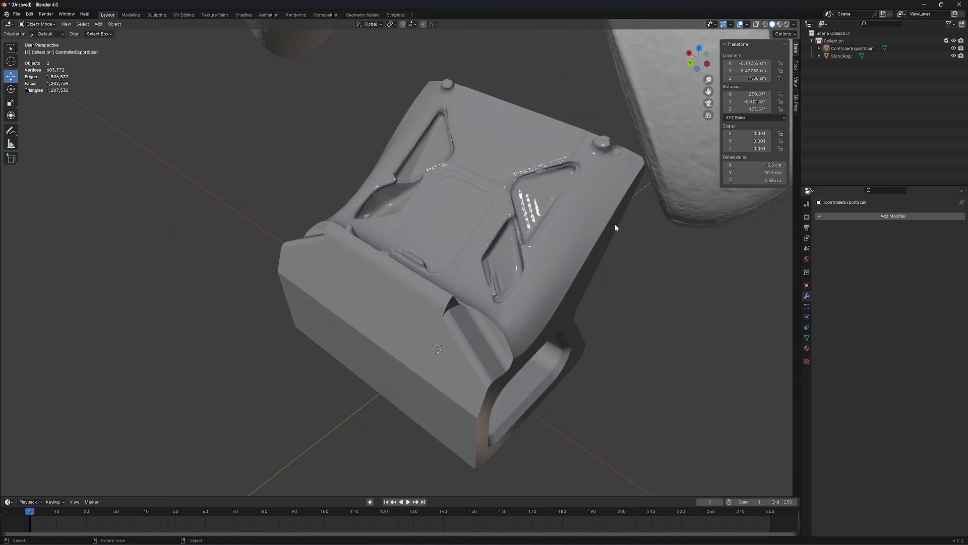
- Add a Remesh modifier to StandRog in Smooth mode with a higher Octree Depth
click(893, 216)
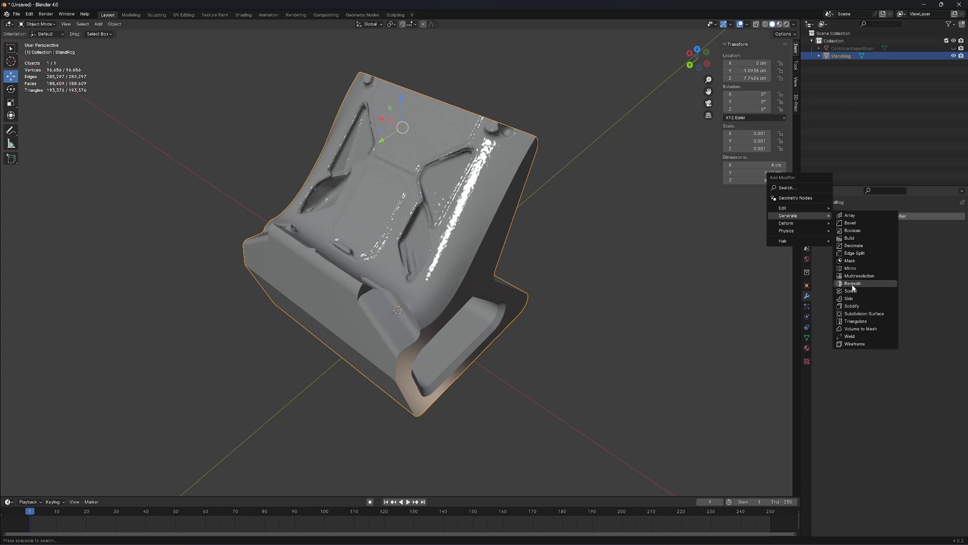
mouse_move(965, 297)
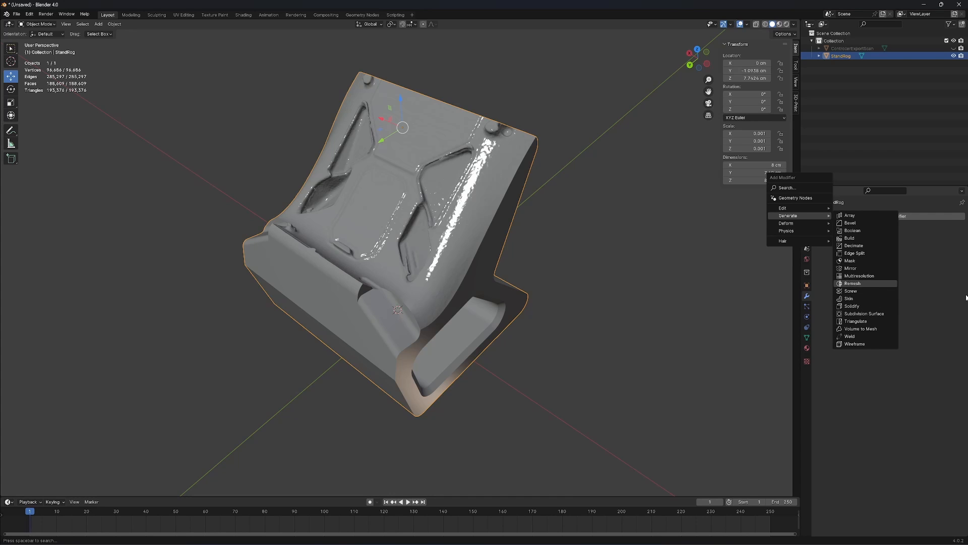
click(853, 282)
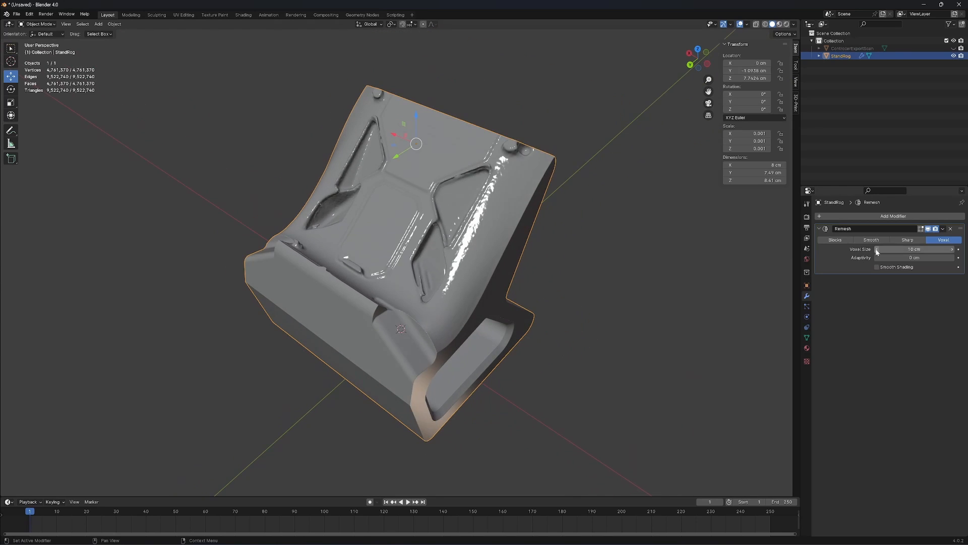
click(870, 240)
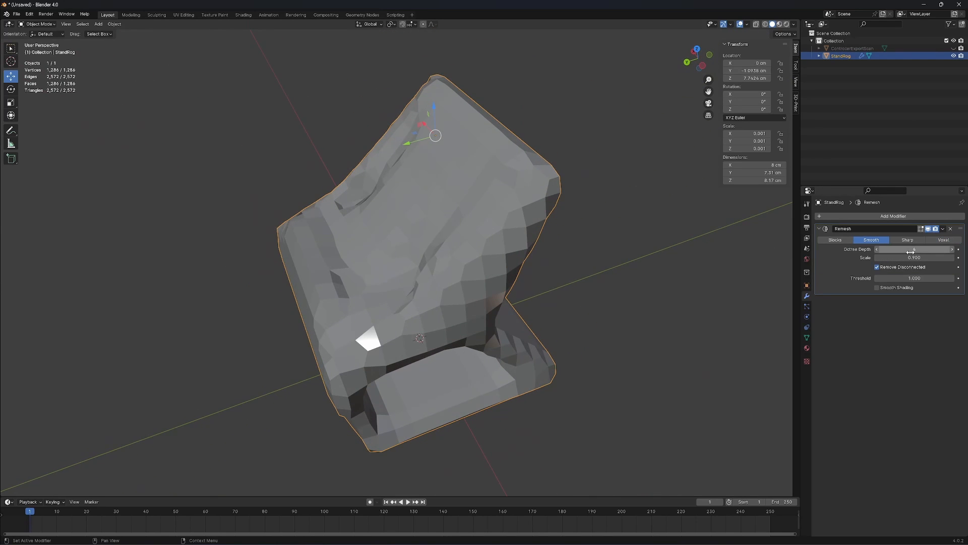
click(914, 249)
text(9)
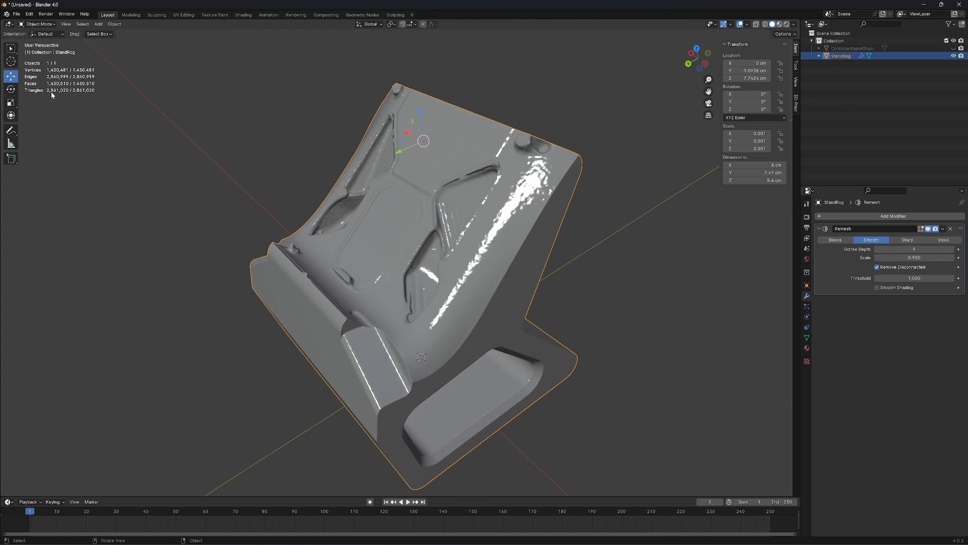
scroll(up, 3)
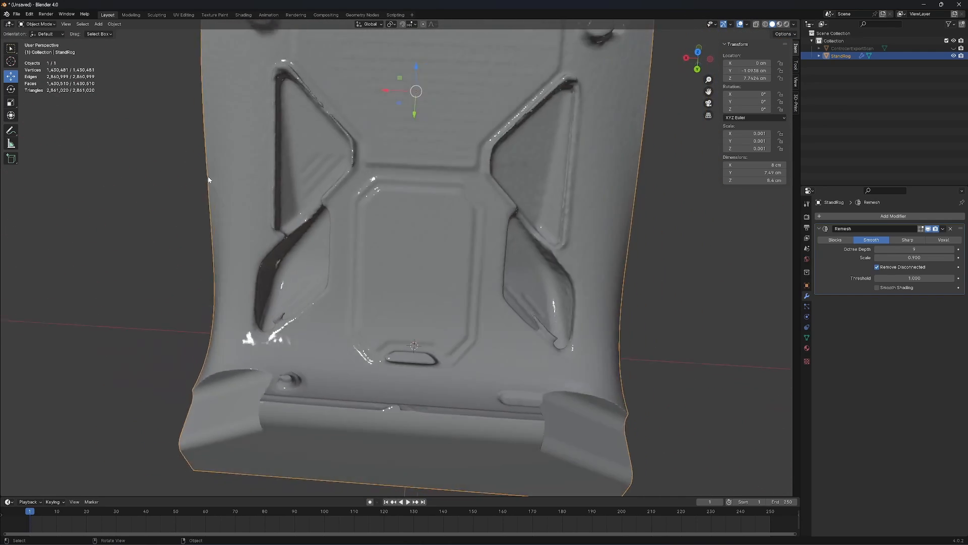
- Enter Sculpt Mode and choose the Clay brush to build material in a triangular recess
click(155, 14)
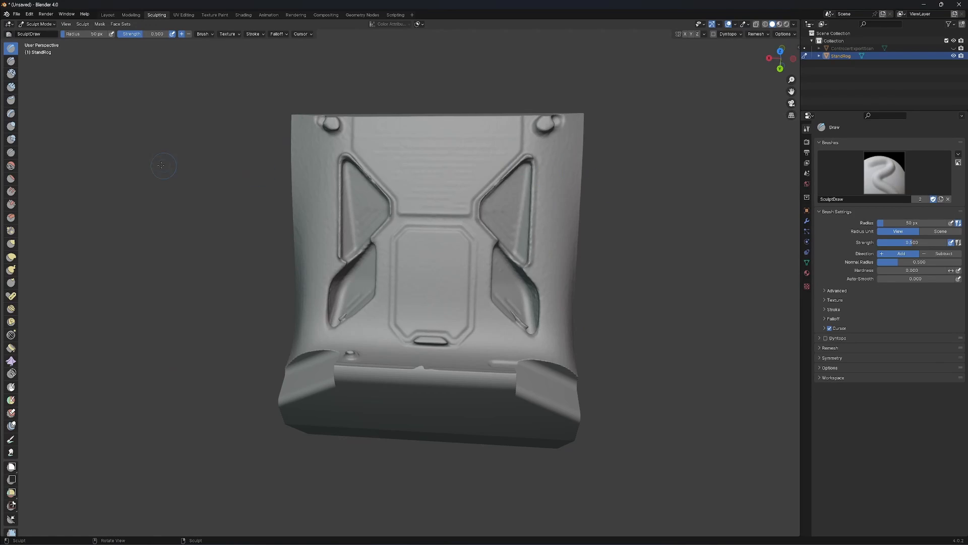
mouse_move(100, 169)
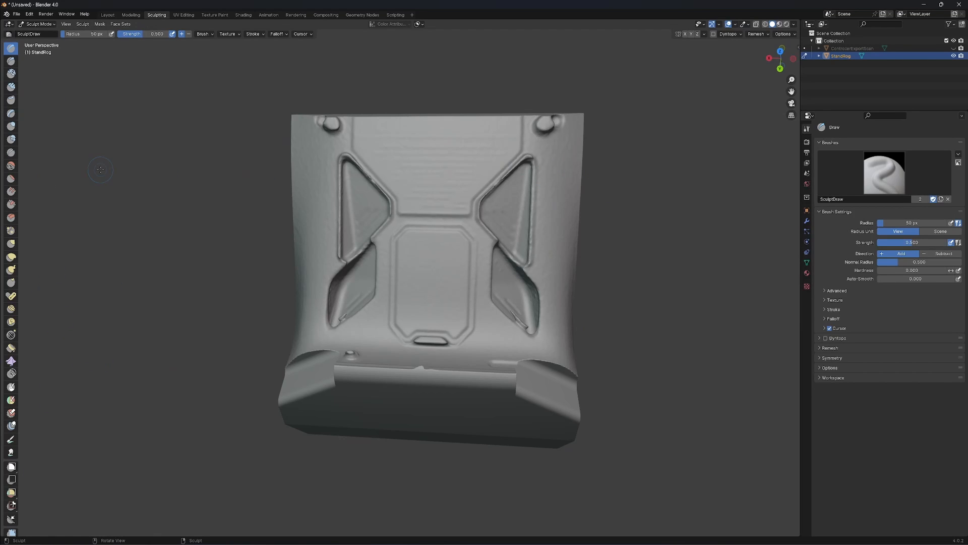
mouse_move(13, 72)
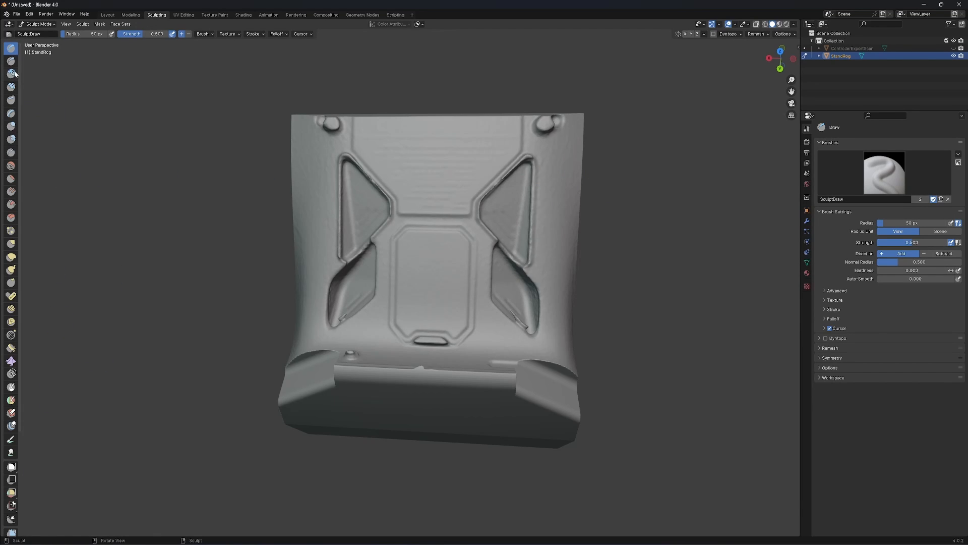
click(11, 74)
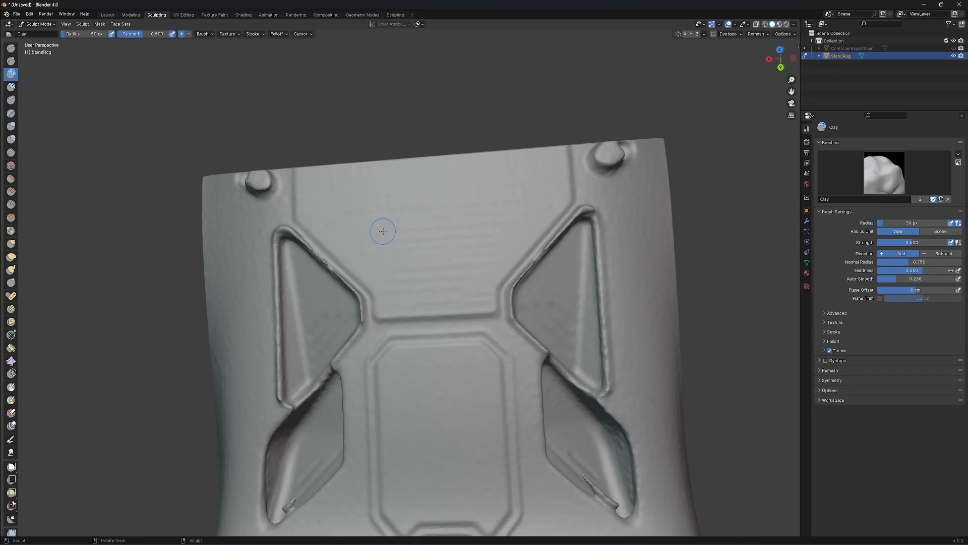
mouse_move(384, 204)
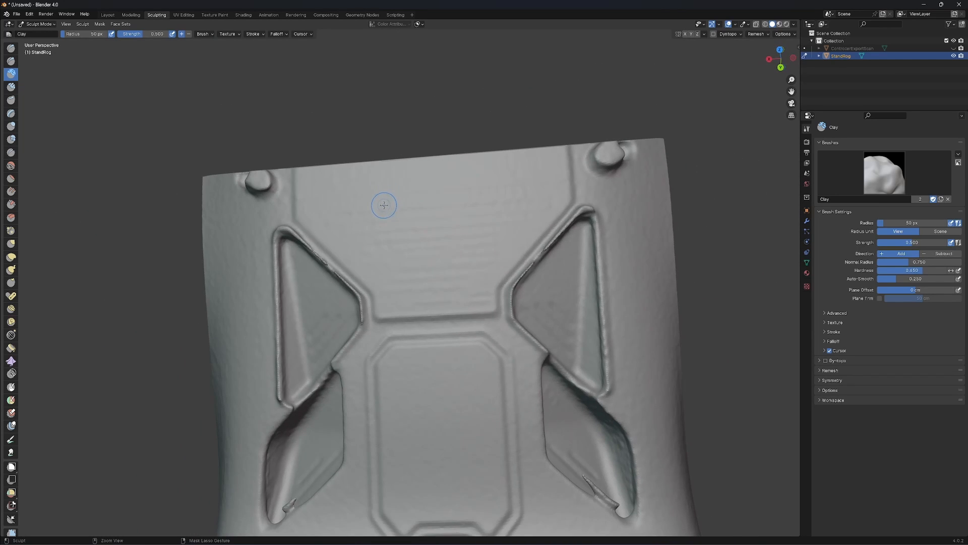
mouse_move(382, 201)
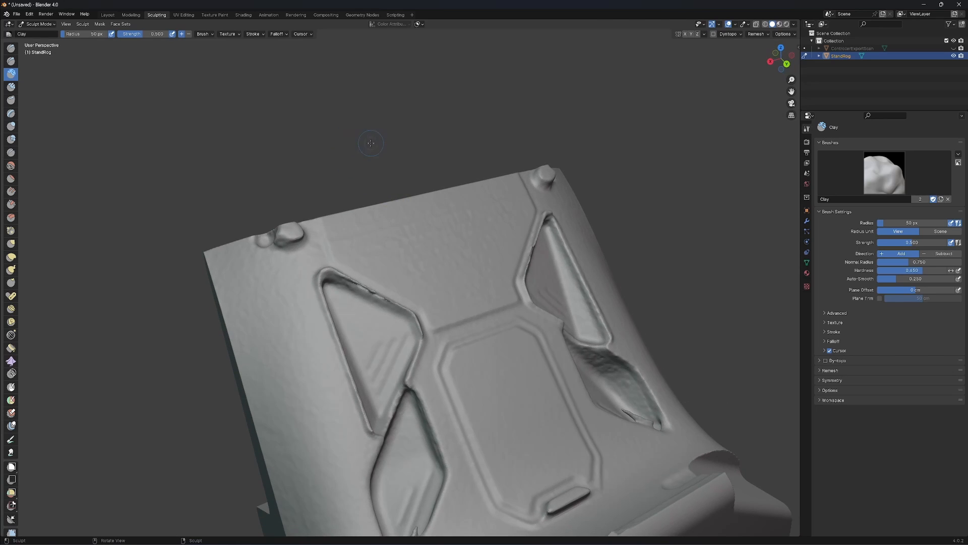
- Switch to the Smooth brush to soften the bumpy areas of the imprint
click(10, 167)
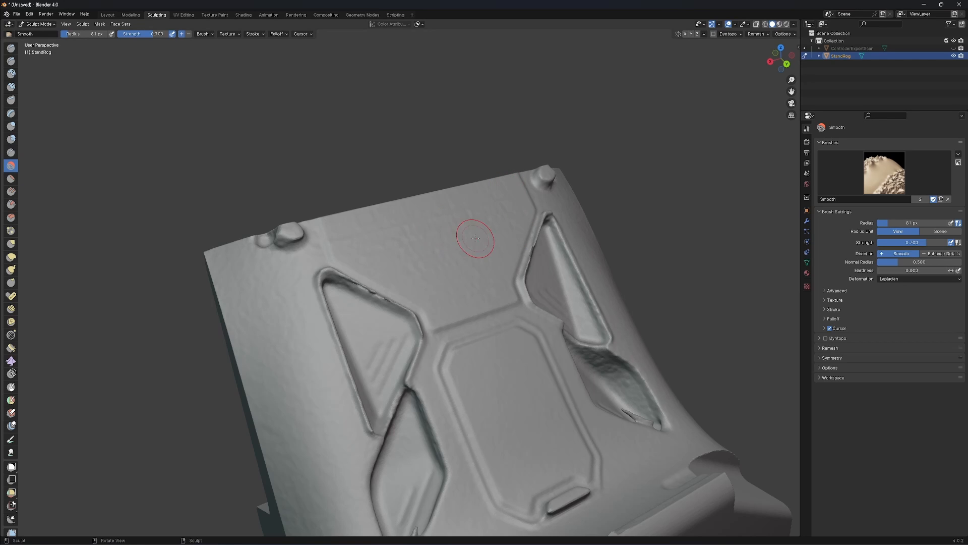
mouse_move(475, 260)
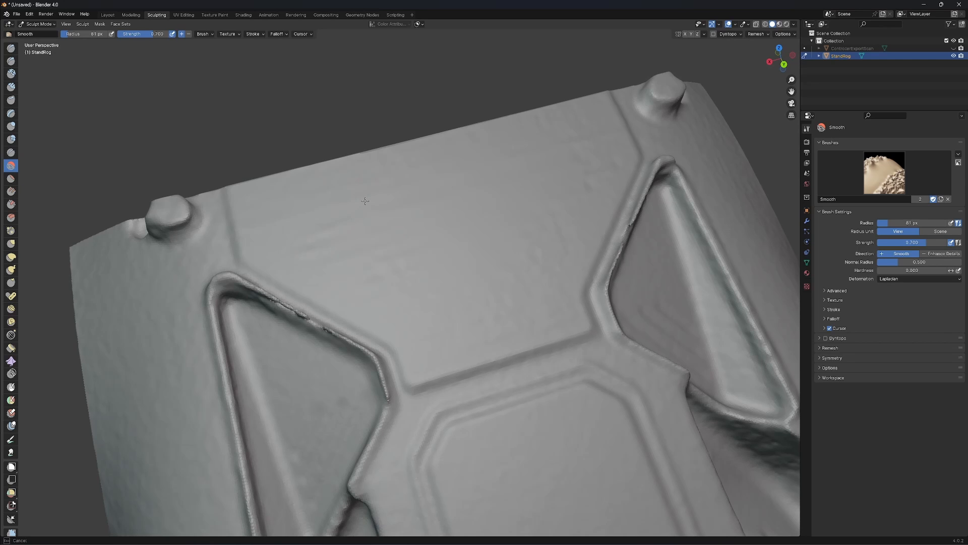
mouse_move(509, 220)
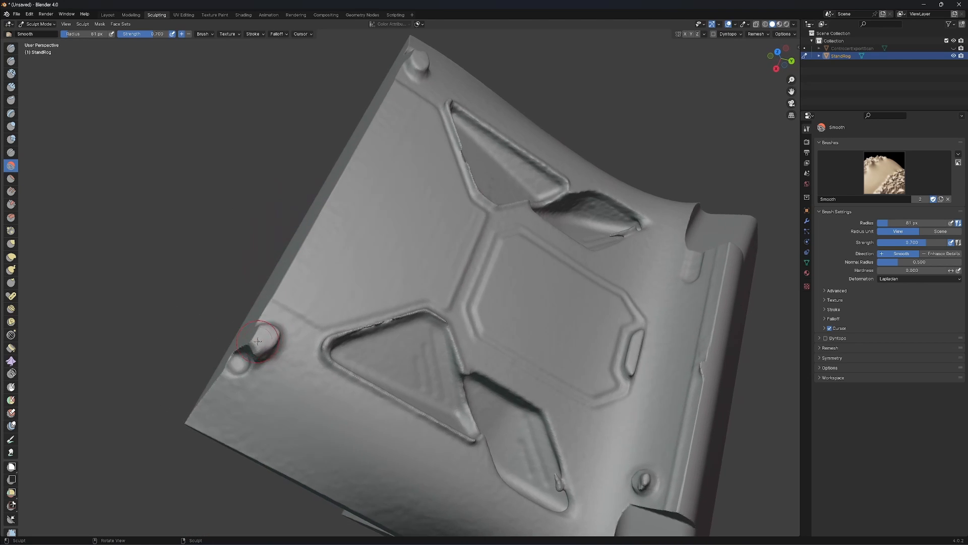
- Fill the rough area beside the corner peg with Clay Strips, then smooth the ridge over
click(11, 87)
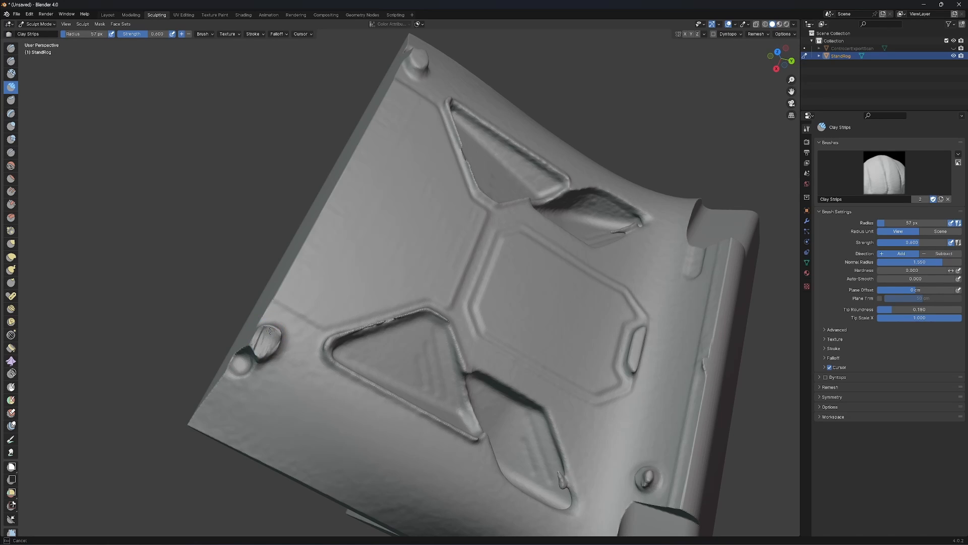
click(268, 346)
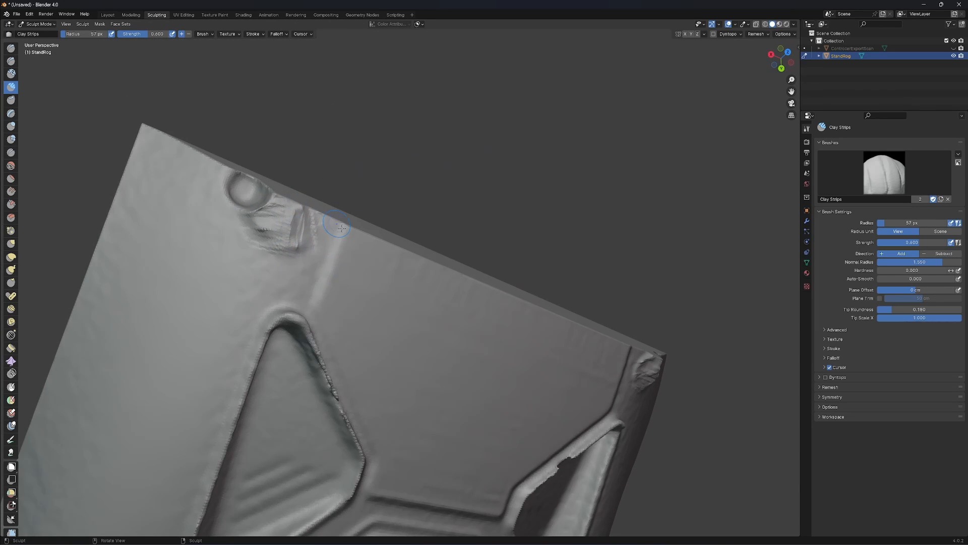
click(10, 166)
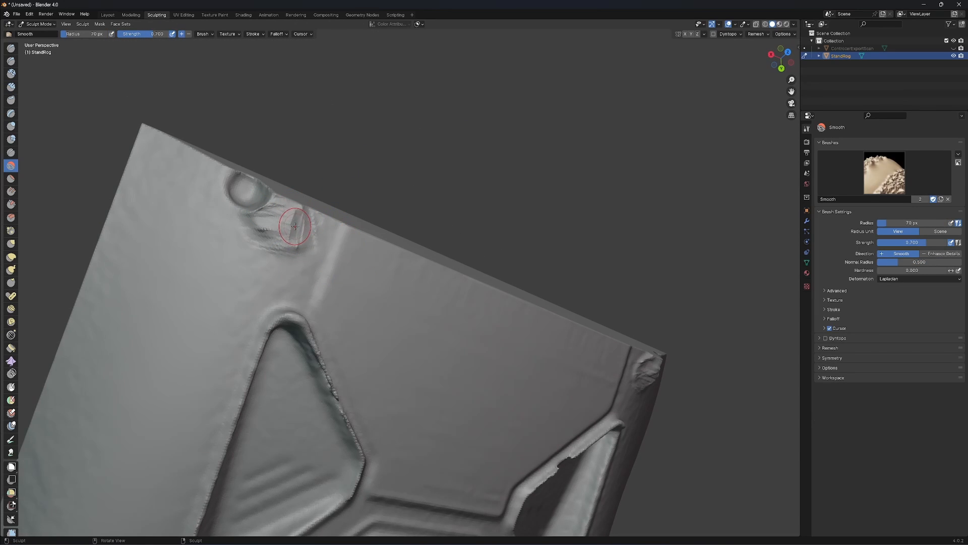
drag(294, 225, 291, 220)
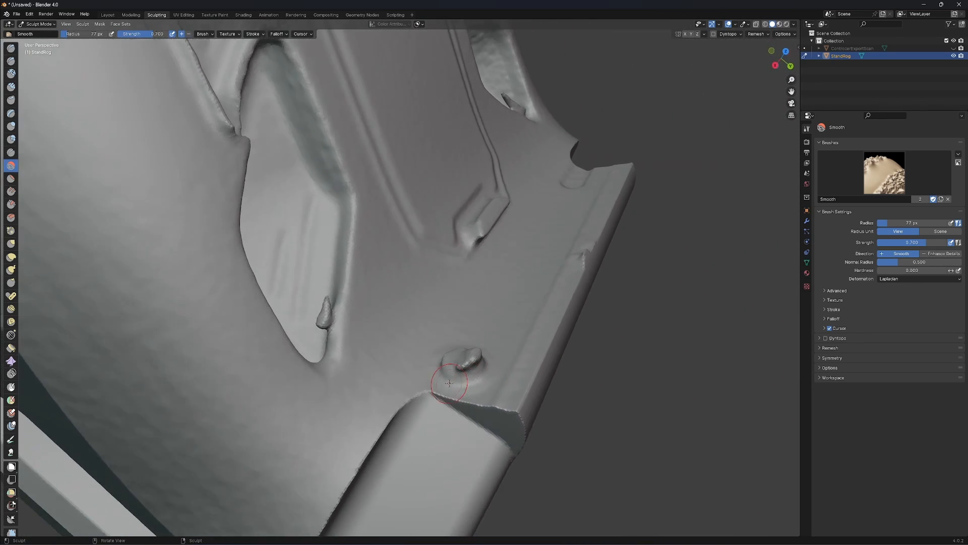
- Build up the stand's lower edges and inner corners with Clay Strips and smooth them
click(11, 87)
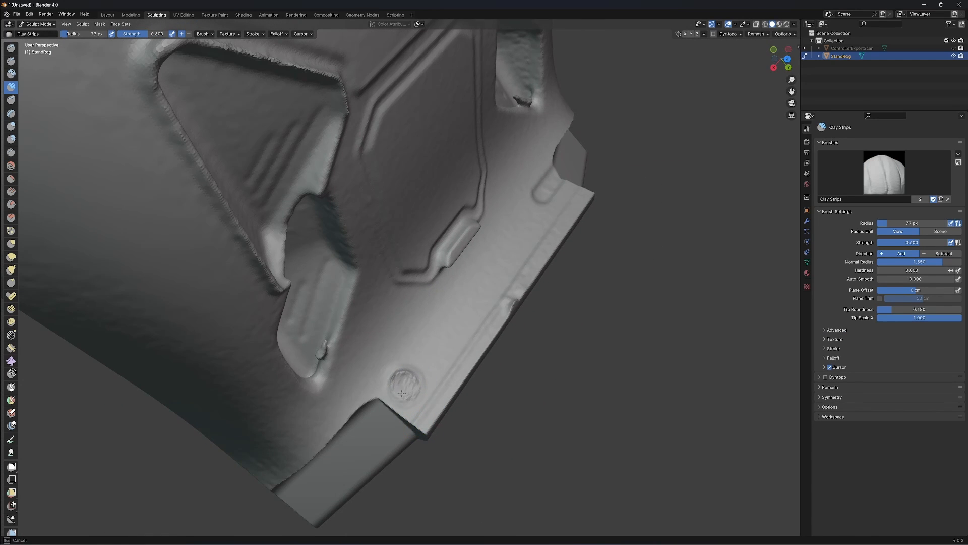
mouse_move(426, 383)
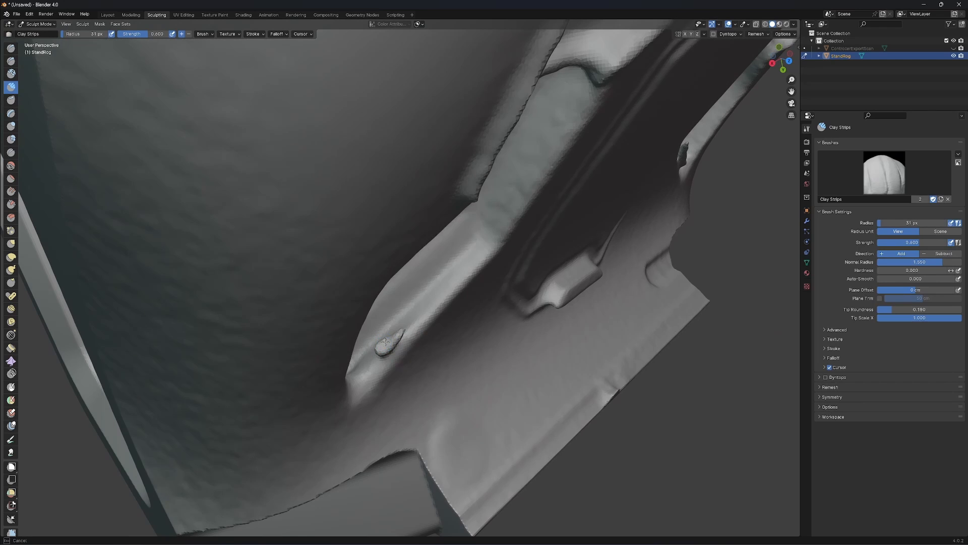
click(384, 343)
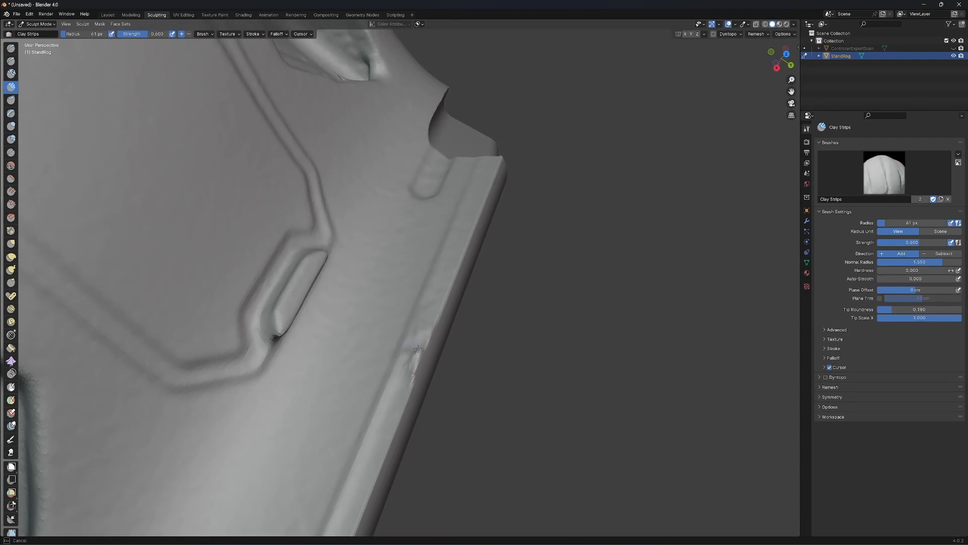
click(11, 165)
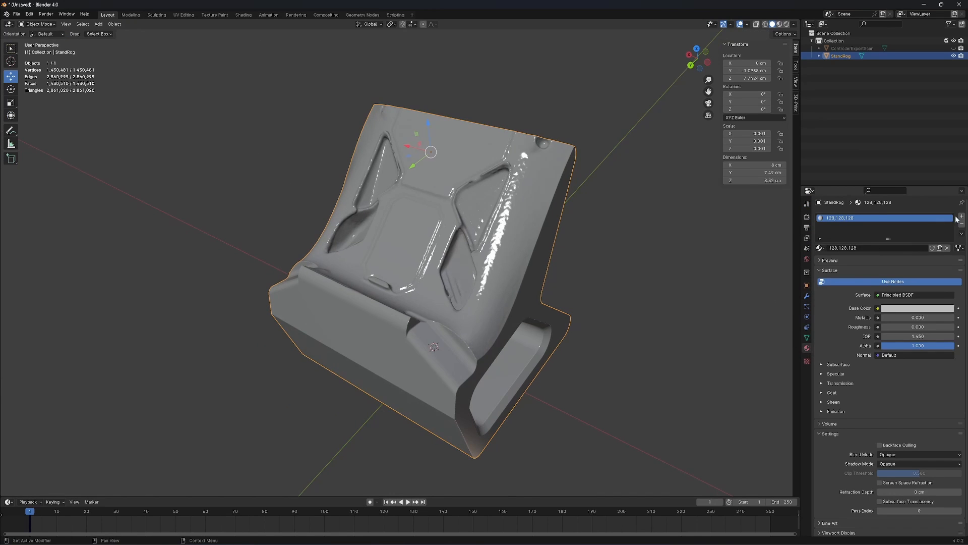
- Add a new material to StandRog for the glossy blue finish
click(780, 24)
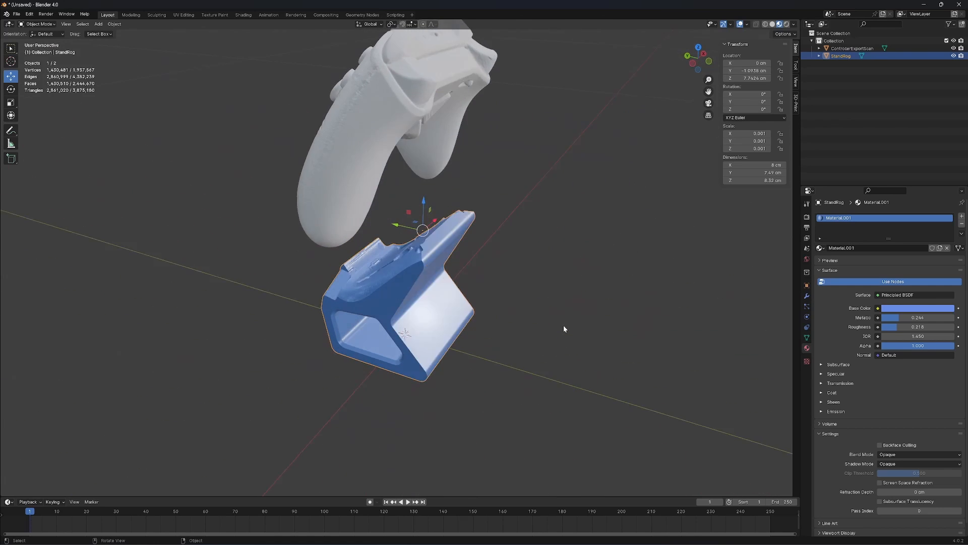
- Export the selected stand as STL with Selection Only ticked and scale 1000
click(16, 13)
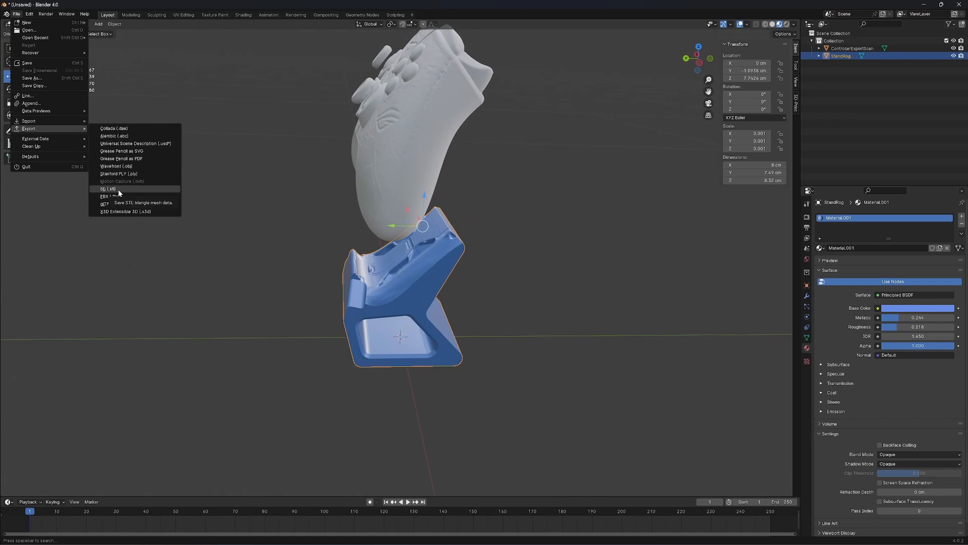
click(108, 189)
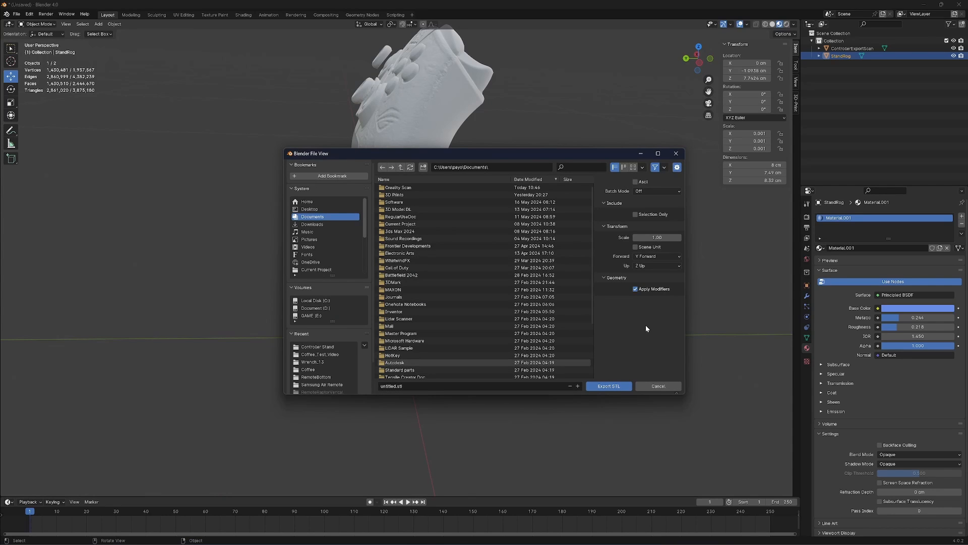
mouse_move(640, 220)
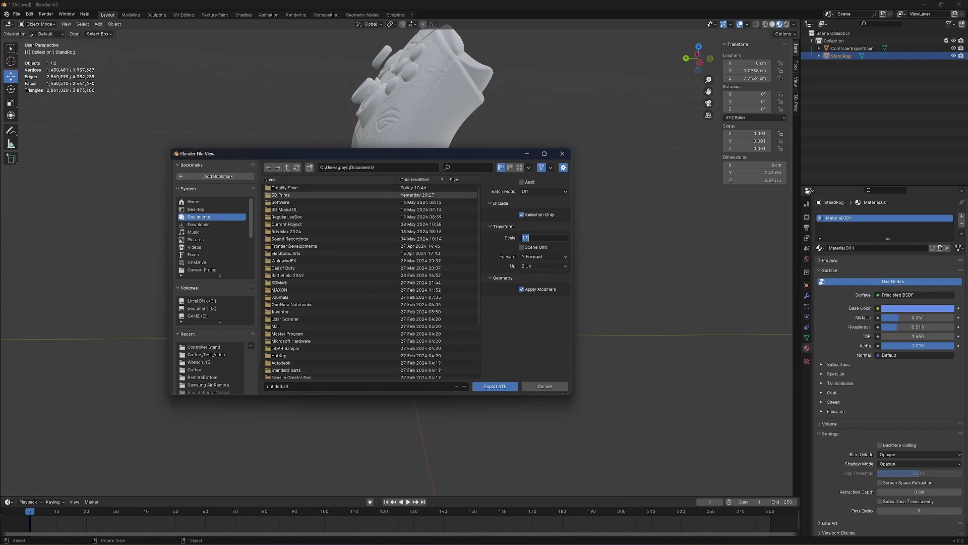
text(1000)
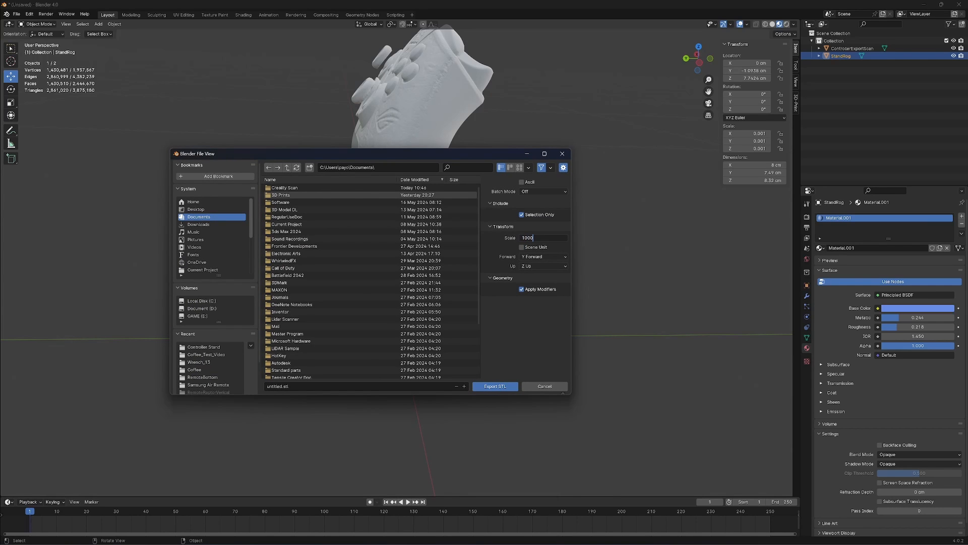
mouse_move(747, 260)
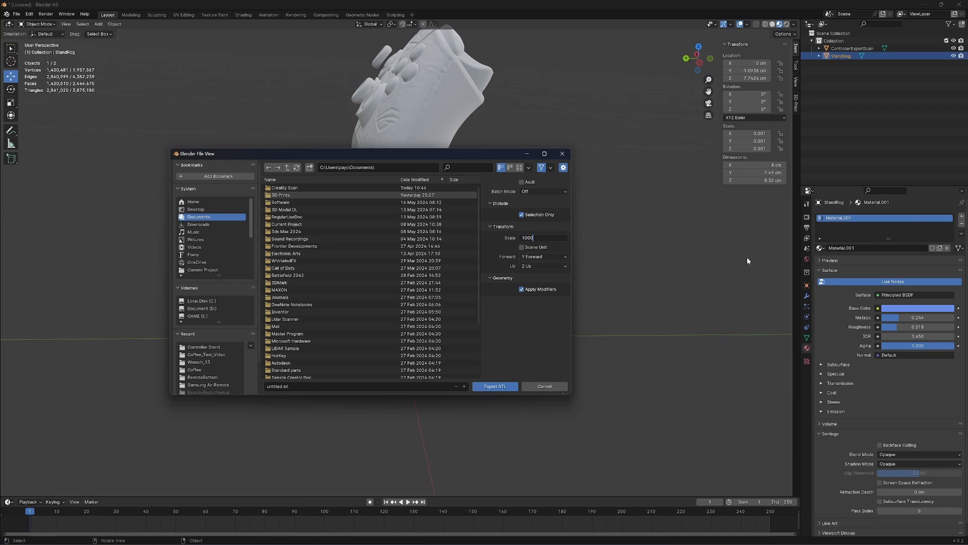
mouse_move(620, 136)
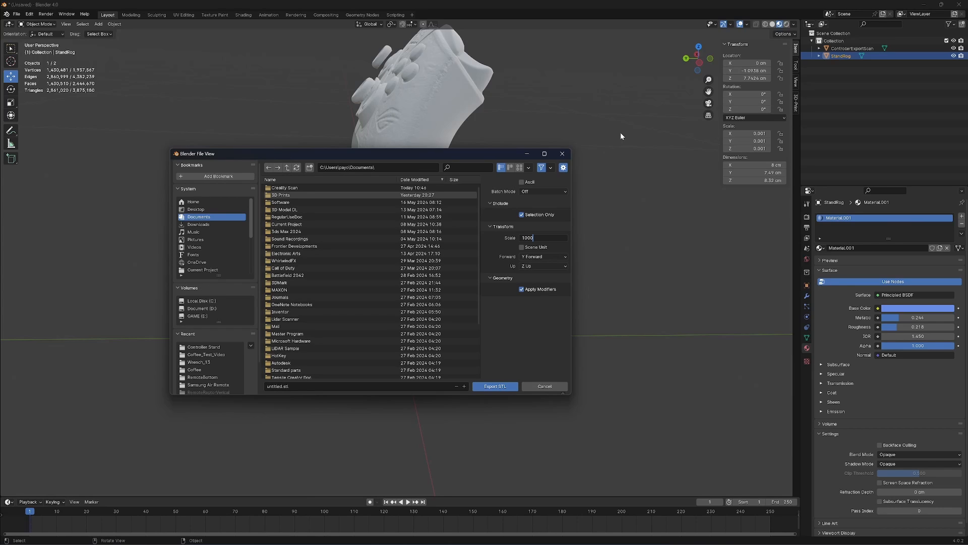
mouse_move(560, 162)
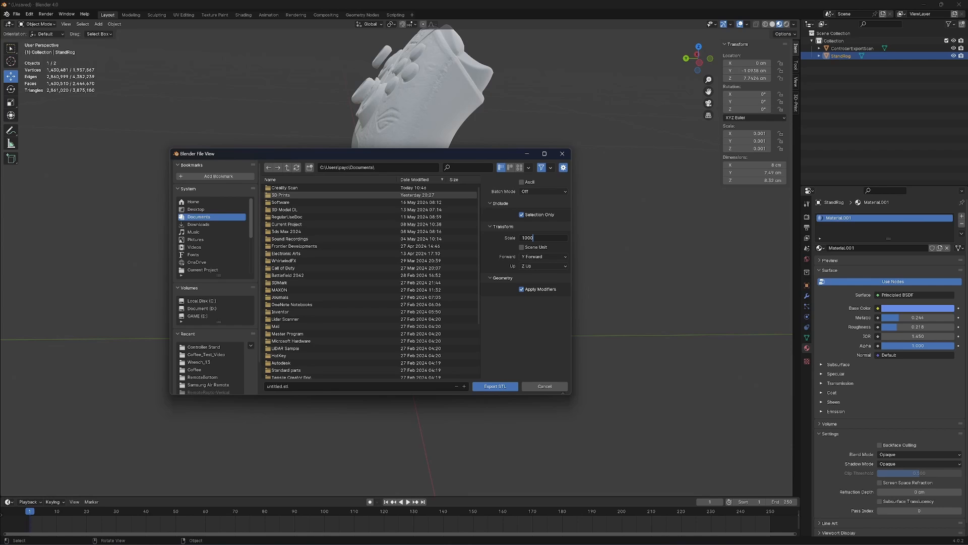
click(494, 386)
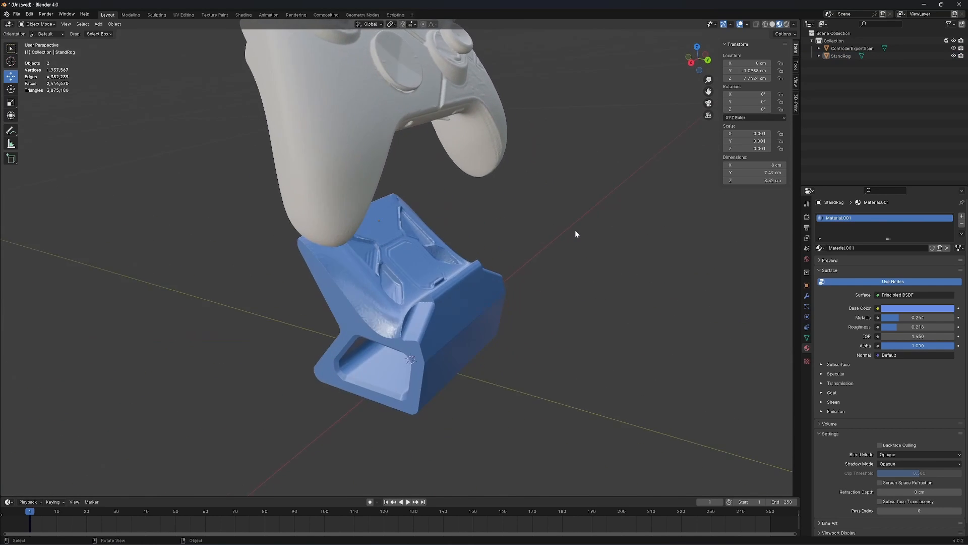